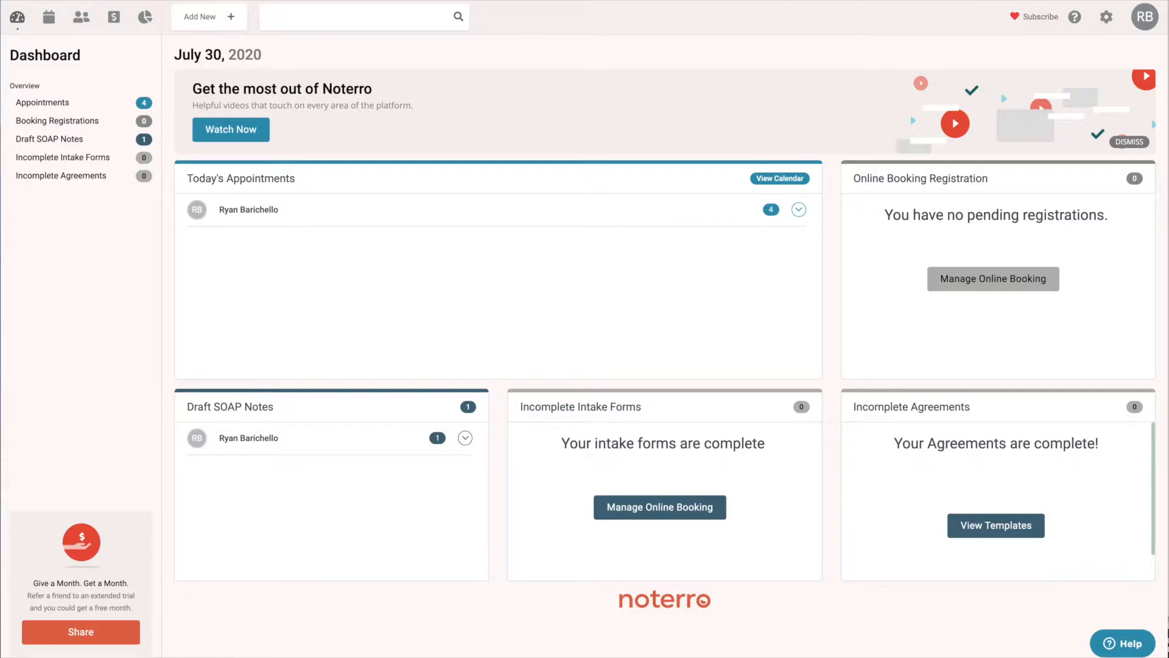
{"action": "mouse_move", "coordinate": [1112, 92]}
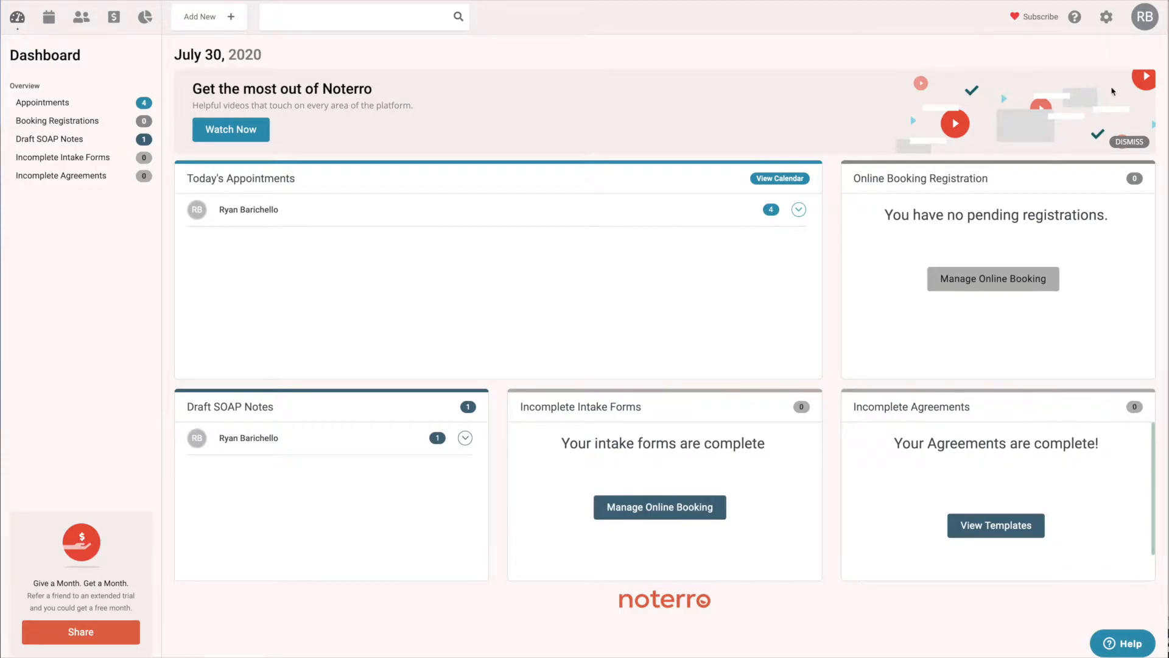
Open the clinic settings overview from the gear icon in the top bar
{"action": "left_click", "coordinate": [1107, 16]}
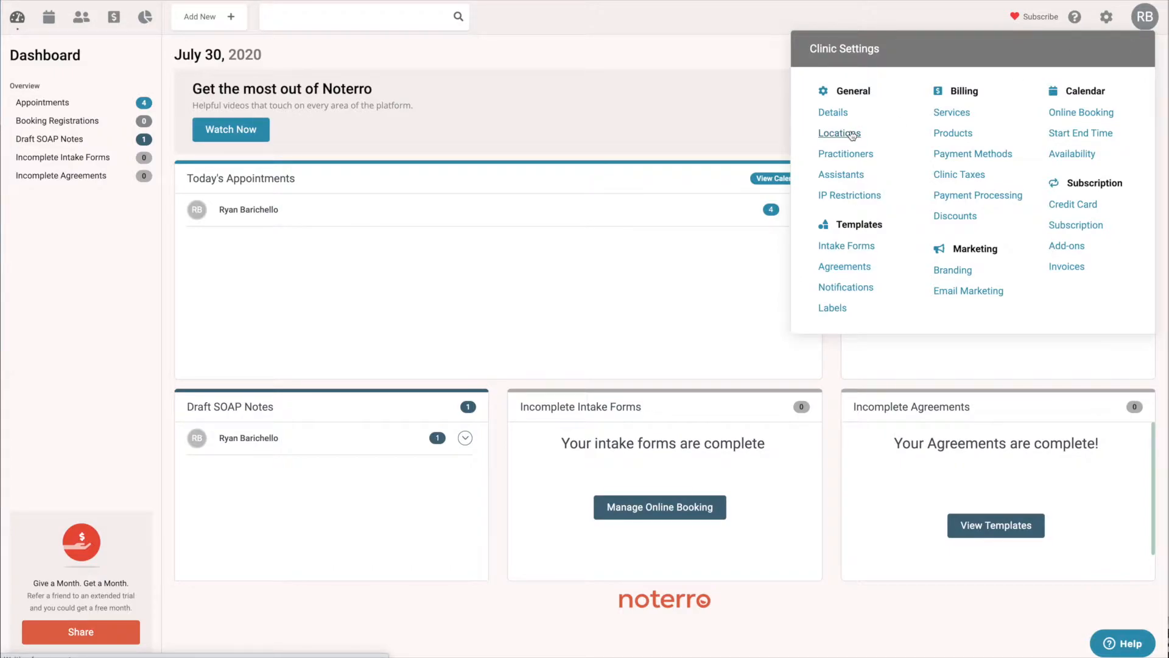
Go to General > Locations, glance at Details, then return to Locations
{"action": "left_click", "coordinate": [839, 133]}
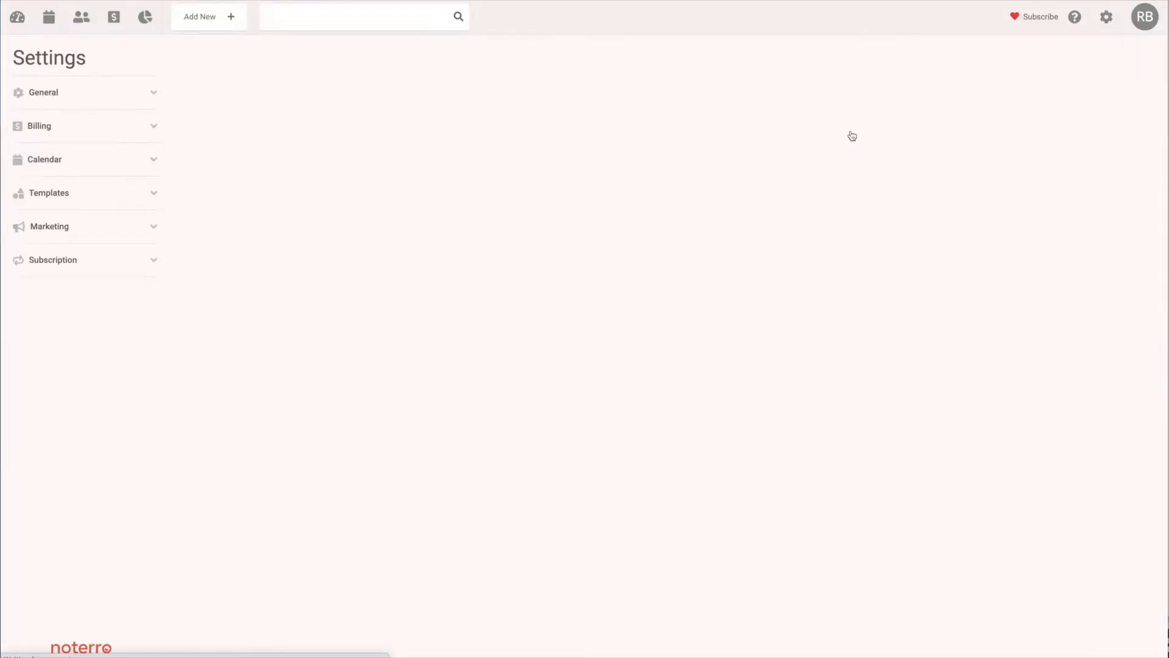
{"action": "left_click", "coordinate": [42, 92]}
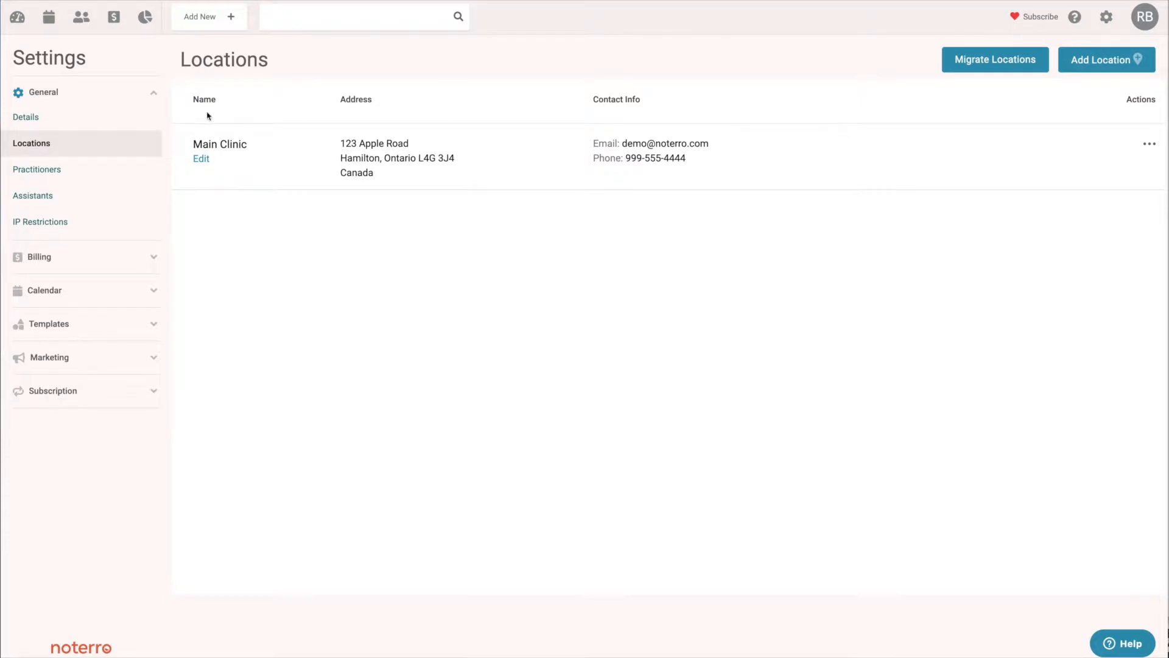
{"action": "left_click", "coordinate": [26, 117]}
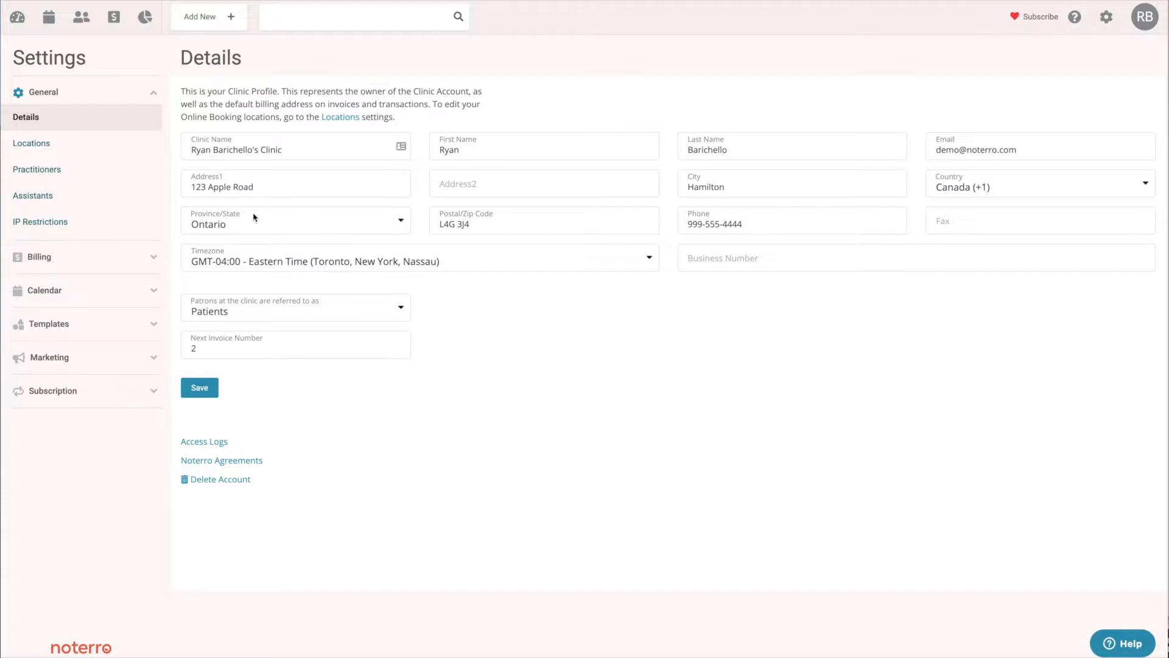
{"action": "left_click", "coordinate": [31, 143]}
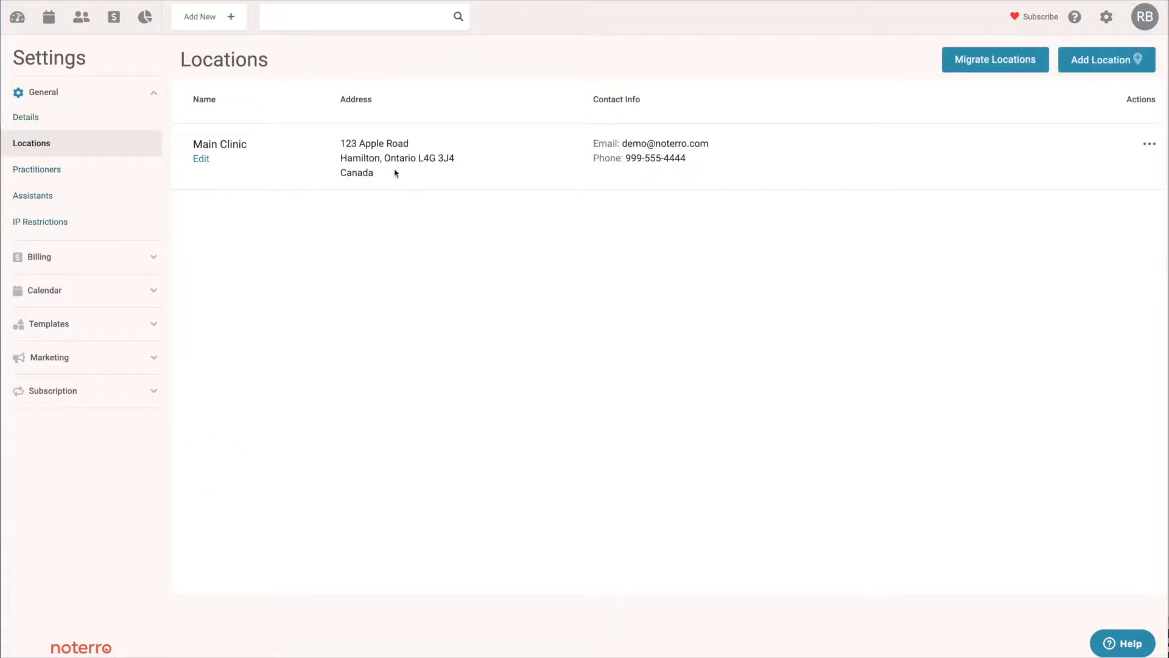
{"action": "mouse_move", "coordinate": [401, 246]}
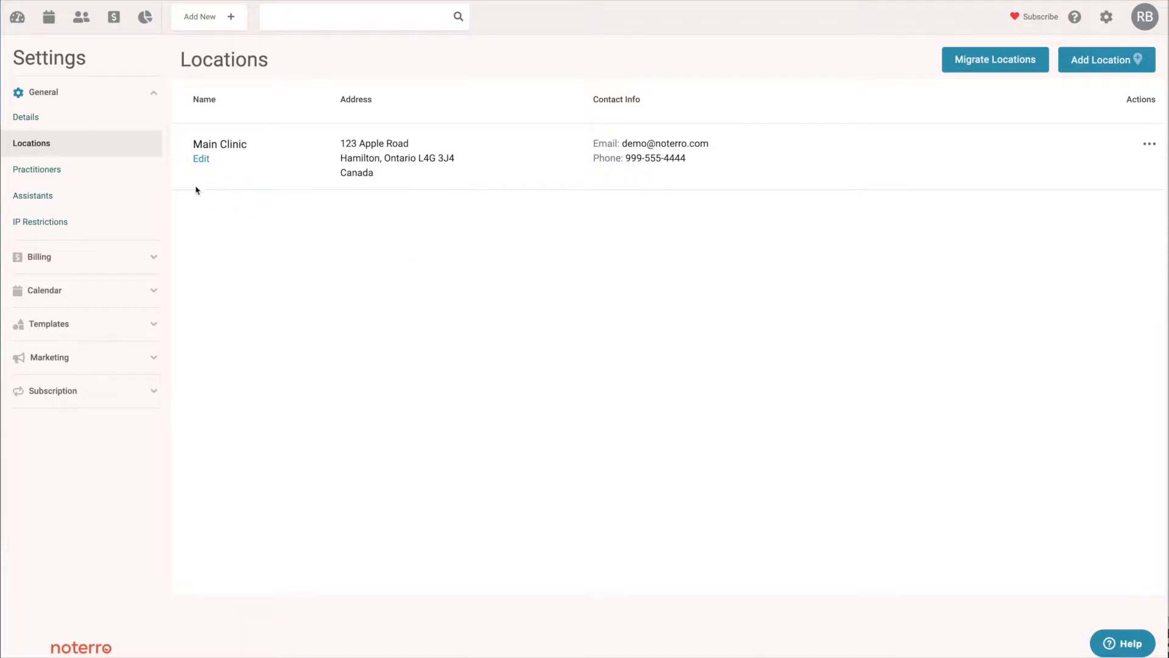
Inspect Main Clinic's edit form and close it without changes
{"action": "left_click", "coordinate": [200, 158]}
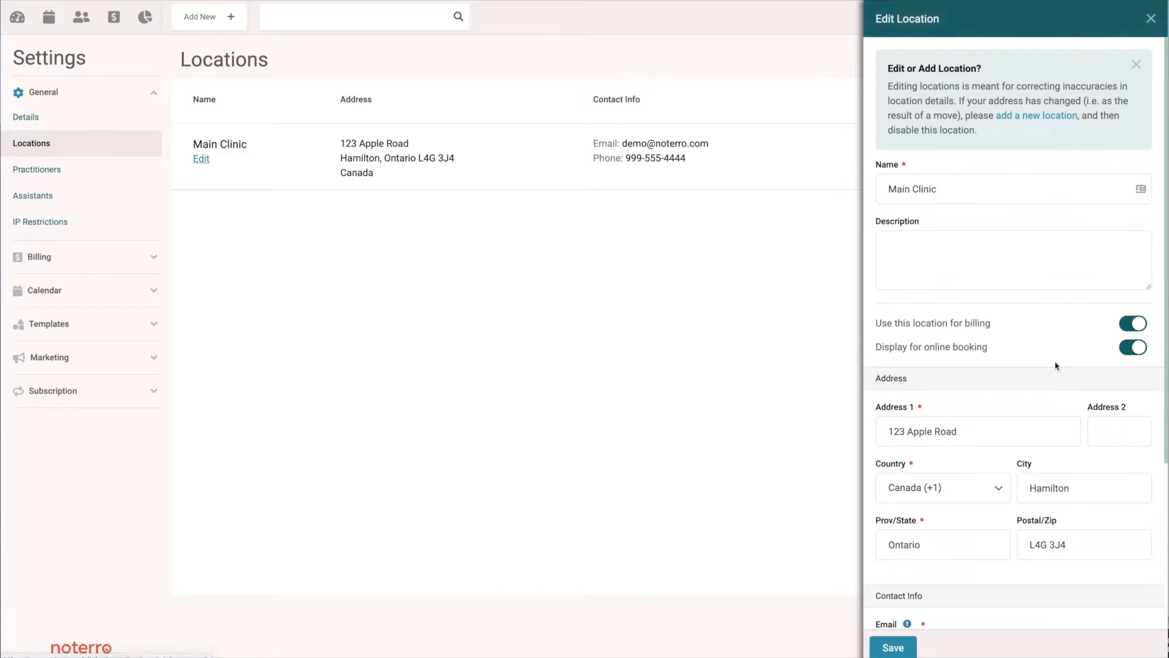
{"action": "scroll", "scroll_direction": "down", "scroll_amount": 3}
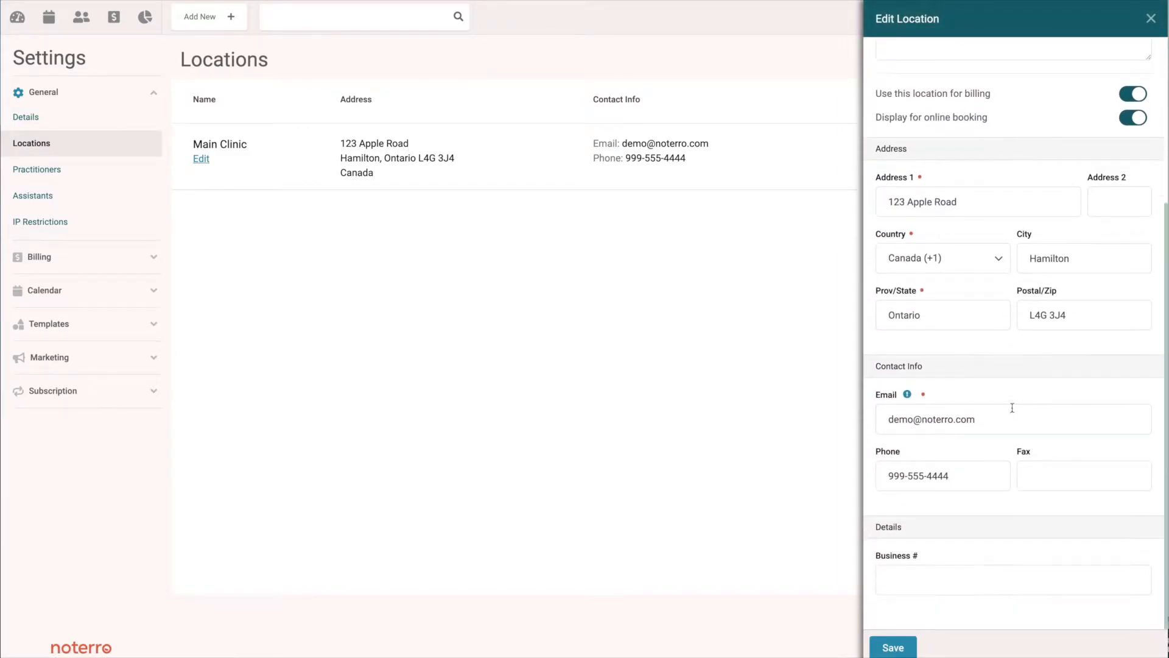
{"action": "left_click", "coordinate": [1150, 18]}
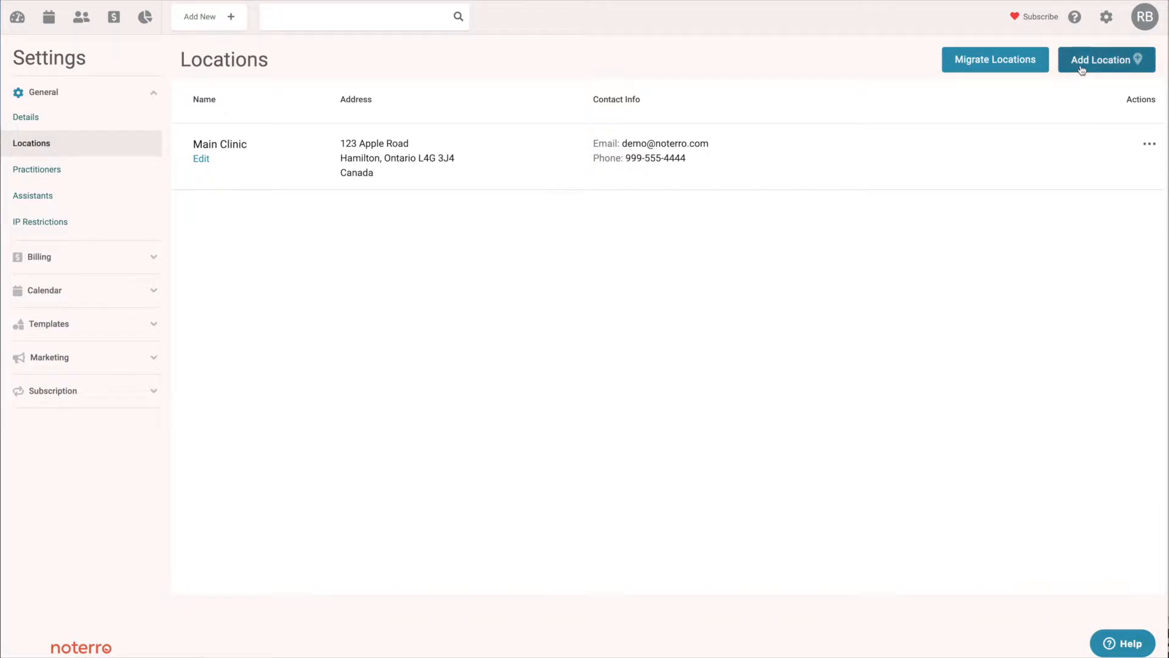
{"action": "left_click", "coordinate": [1107, 60]}
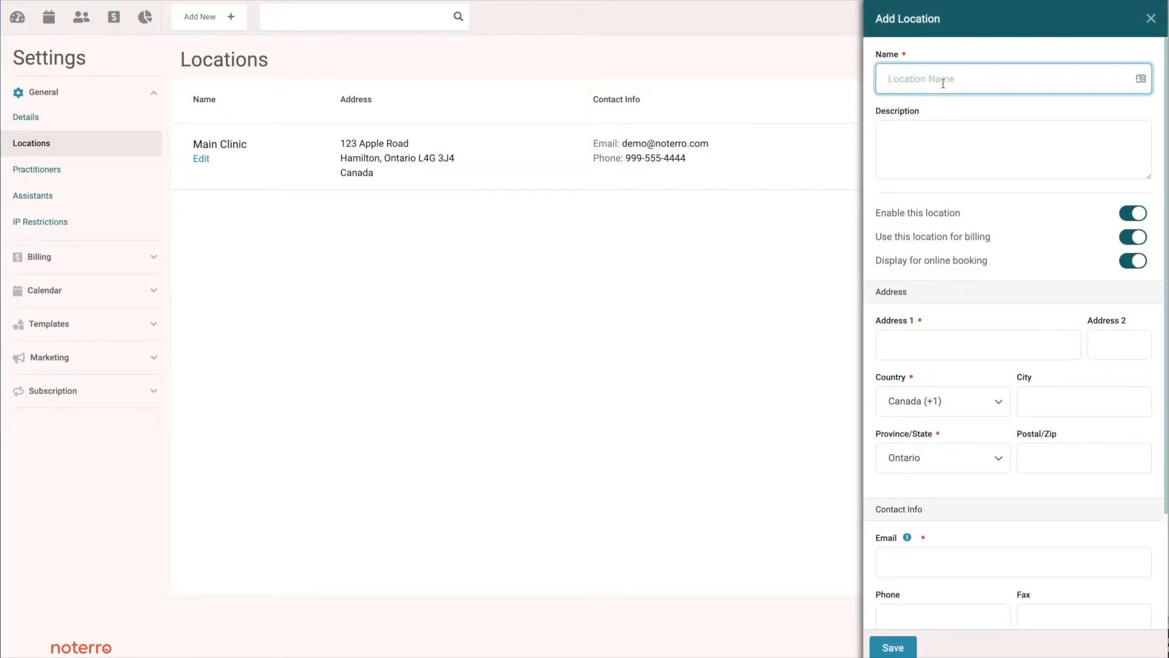
{"action": "type", "text": "Second Loca"}
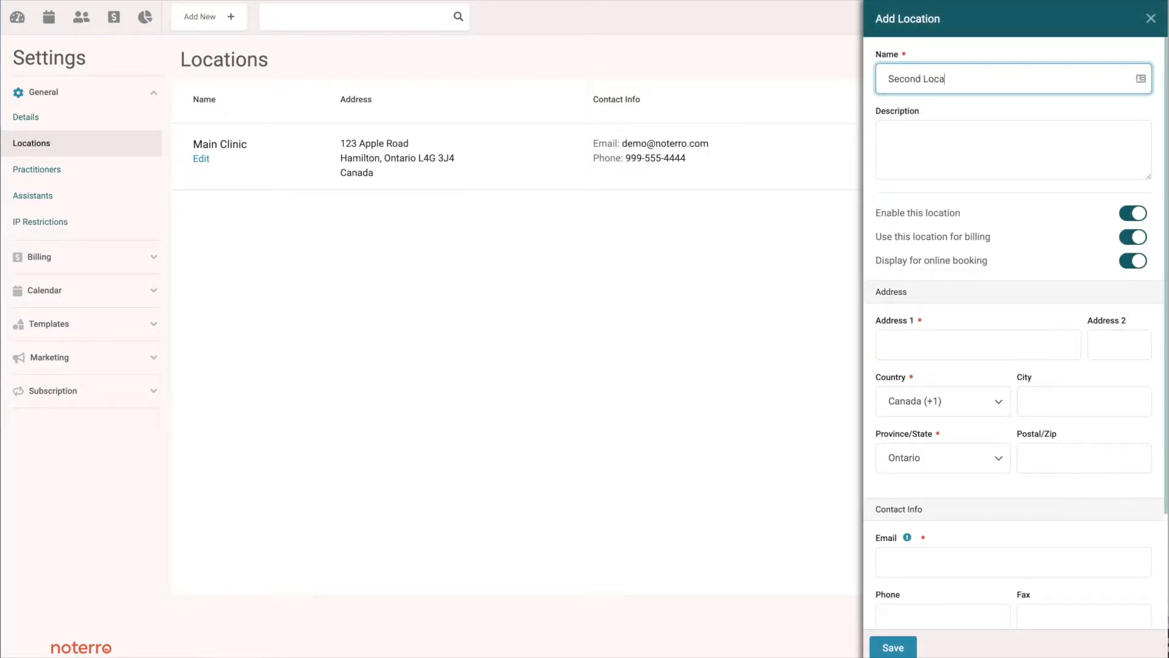
{"action": "type", "text": "tion"}
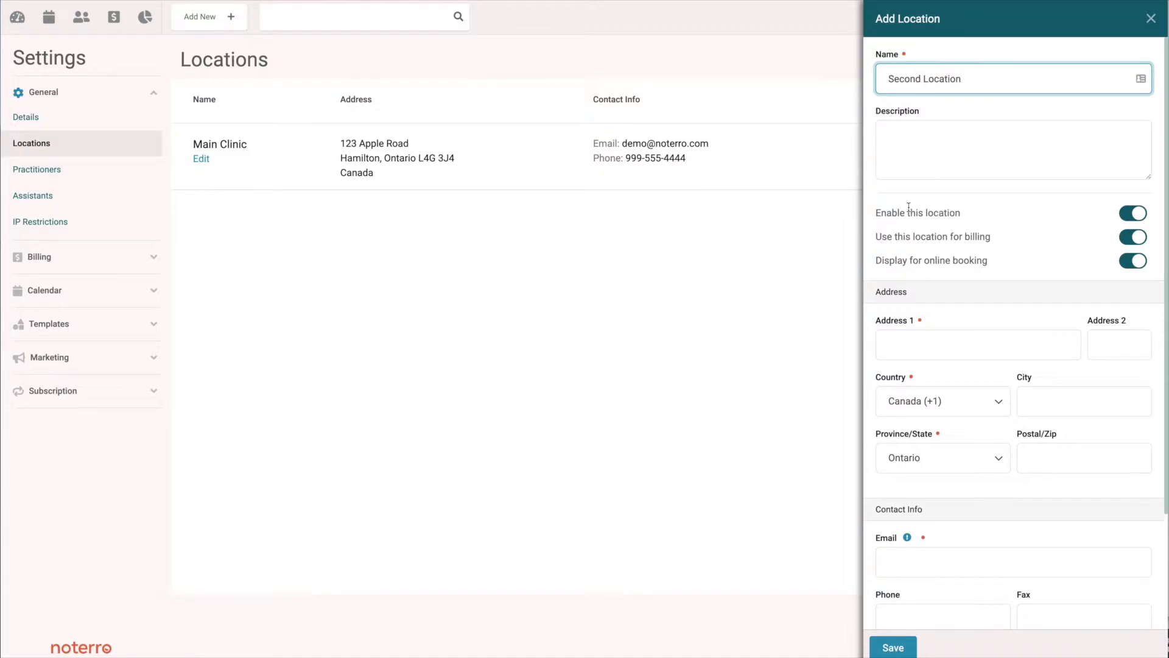
{"action": "mouse_move", "coordinate": [930, 250]}
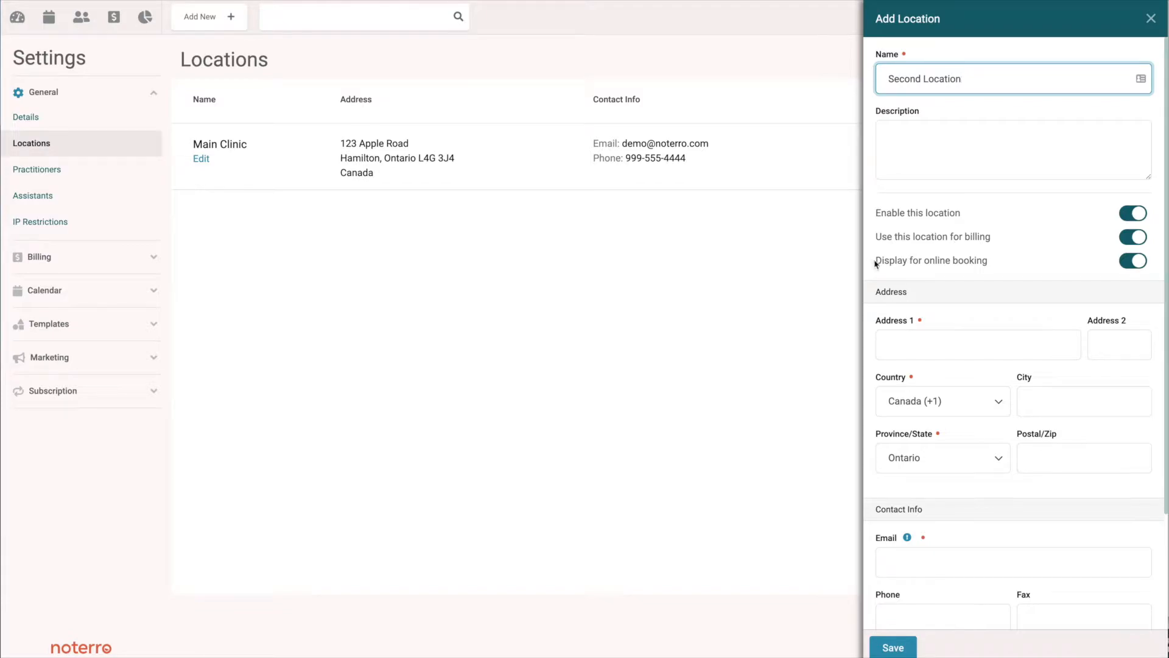
{"action": "mouse_move", "coordinate": [995, 179]}
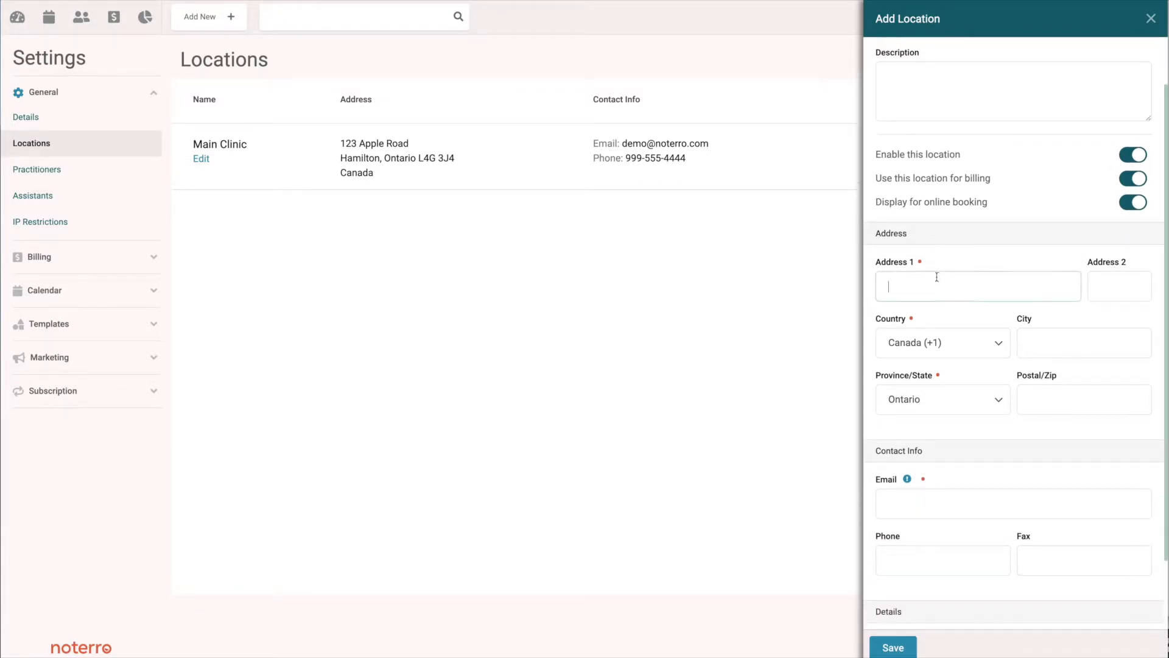
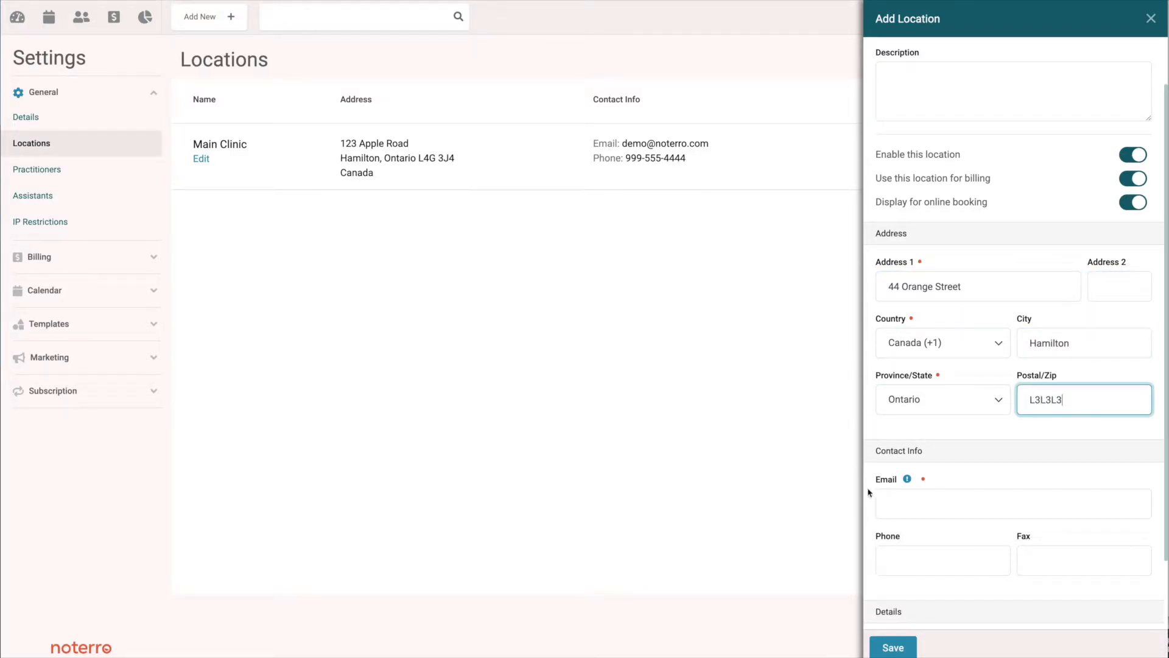
{"action": "scroll", "scroll_direction": "down", "scroll_amount": 3}
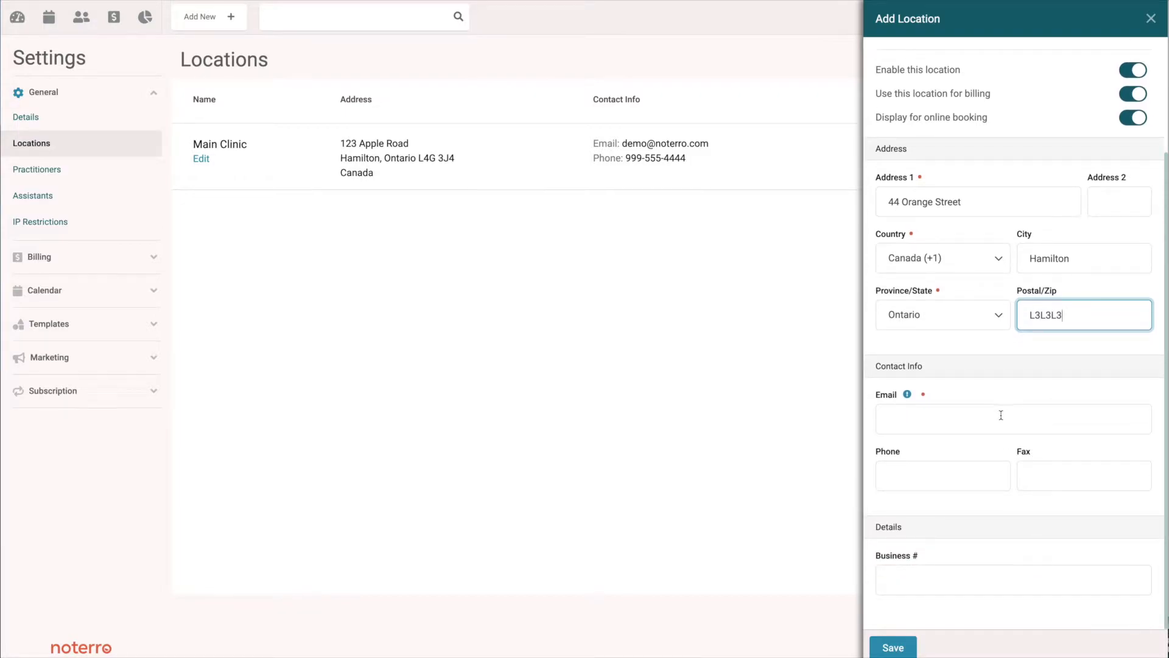
{"action": "left_click", "coordinate": [1012, 418]}
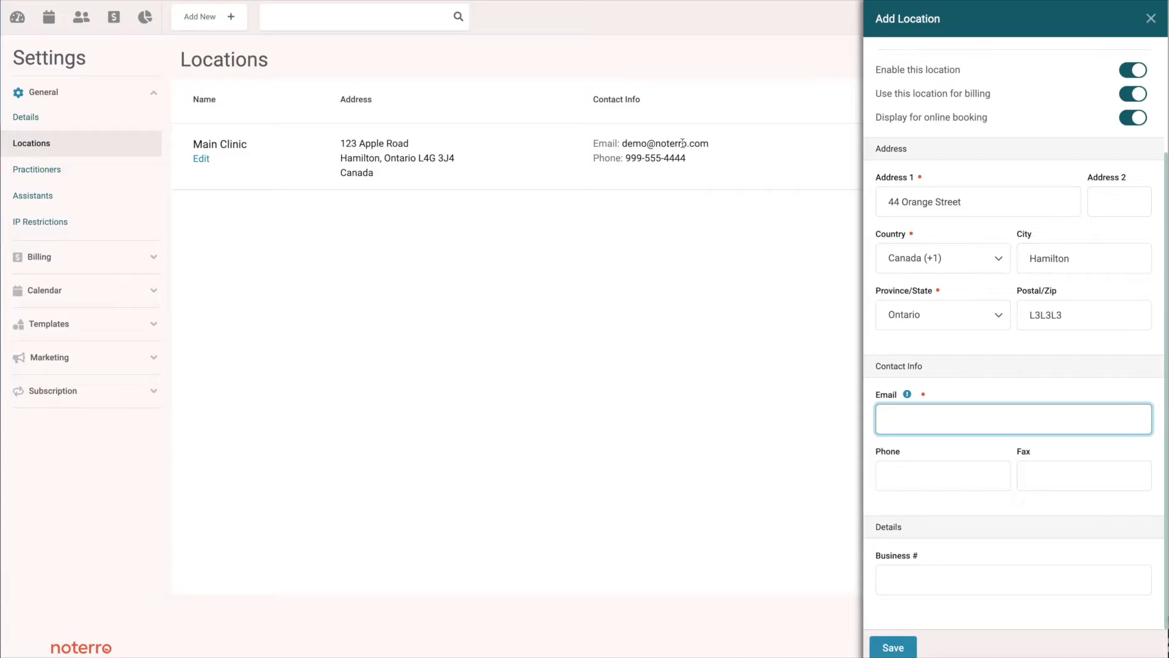
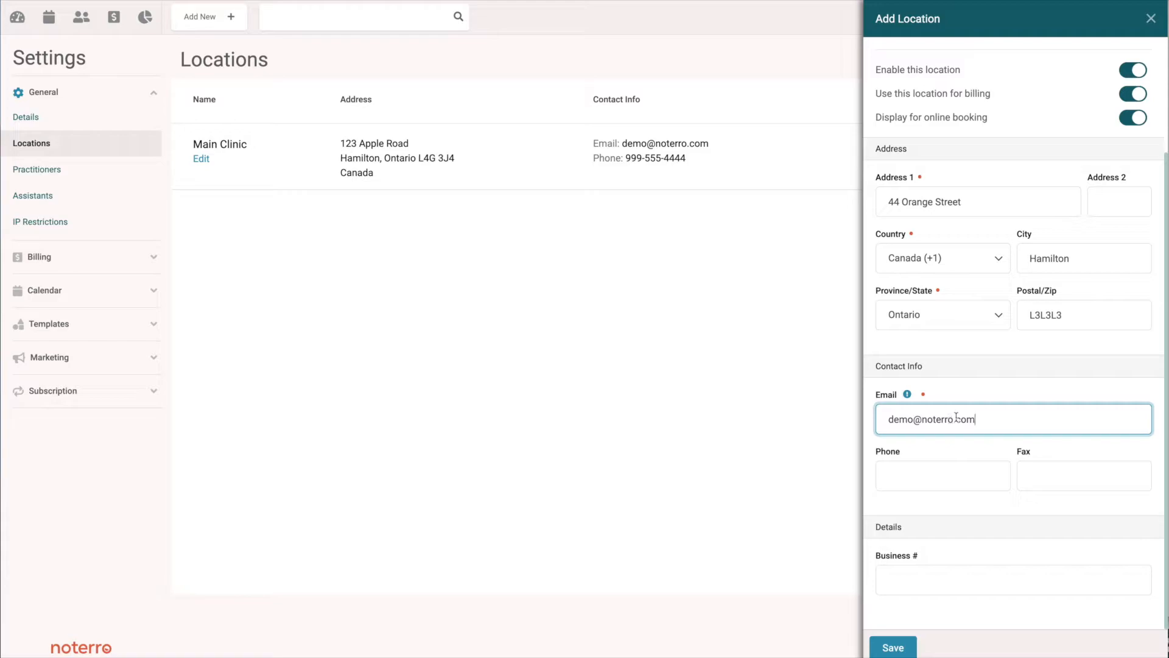
Save Second Location and review it beside Main Clinic in the Locations list
{"action": "left_click", "coordinate": [892, 647]}
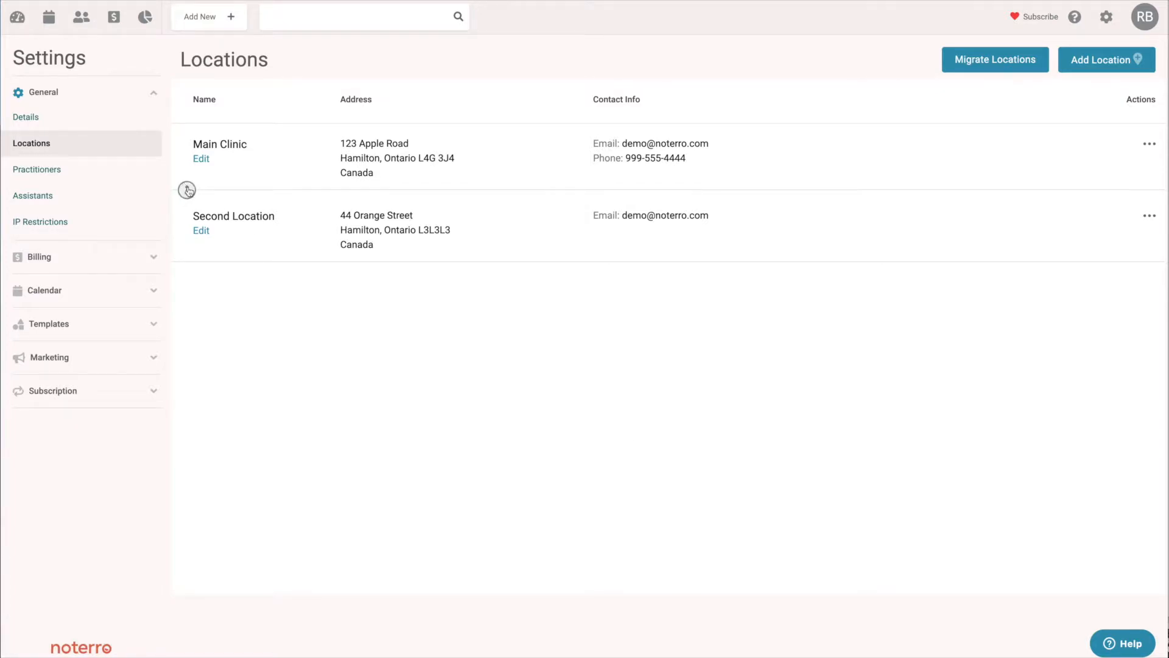
{"action": "left_click_drag", "start_coordinate": [186, 190], "coordinate": [187, 217]}
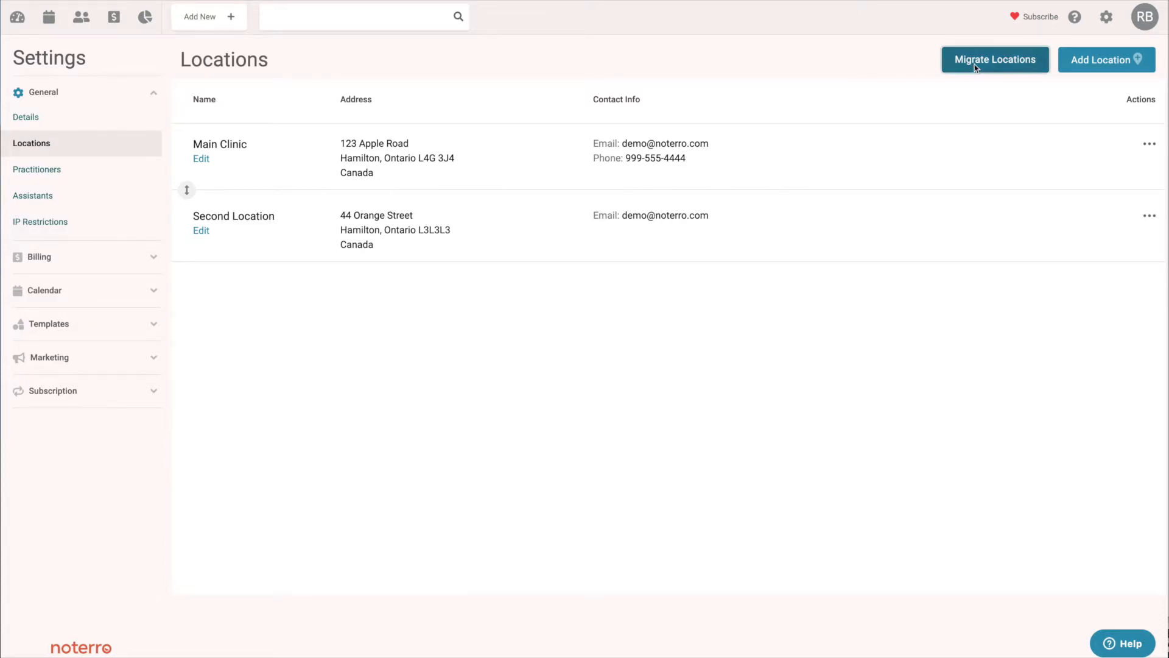
Open Migrate Locations and review the four unmigrated address variants and their counts
{"action": "left_click", "coordinate": [994, 59]}
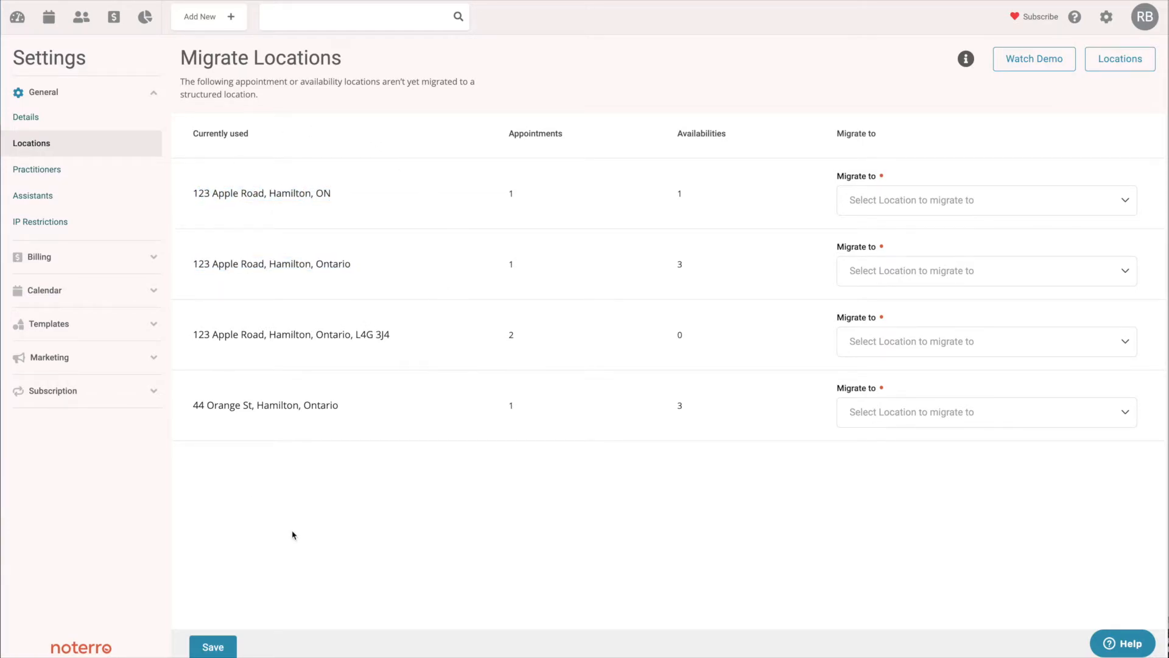
{"action": "mouse_move", "coordinate": [297, 535]}
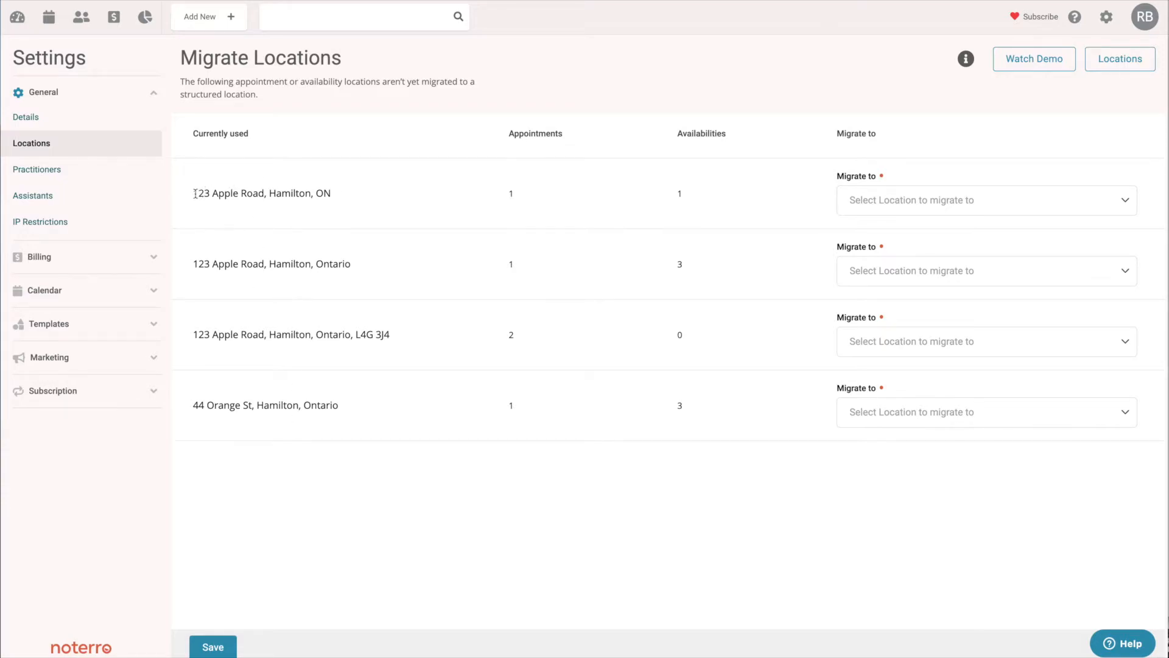
{"action": "left_click_drag", "start_coordinate": [193, 193], "coordinate": [330, 193]}
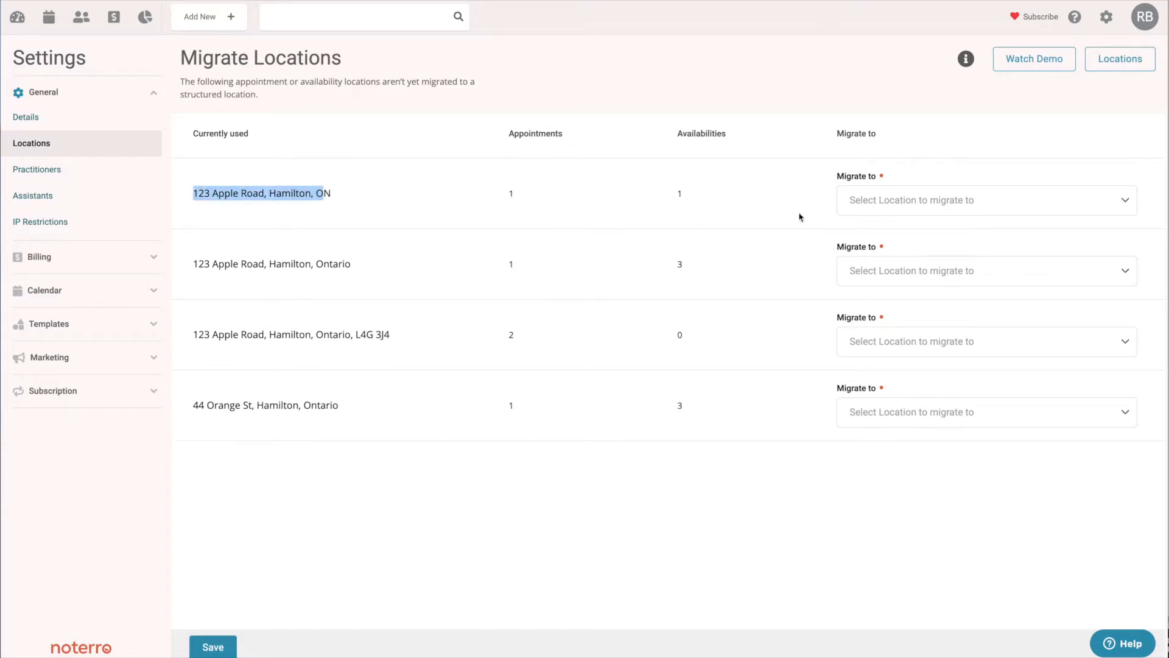
{"action": "left_click", "coordinate": [984, 200]}
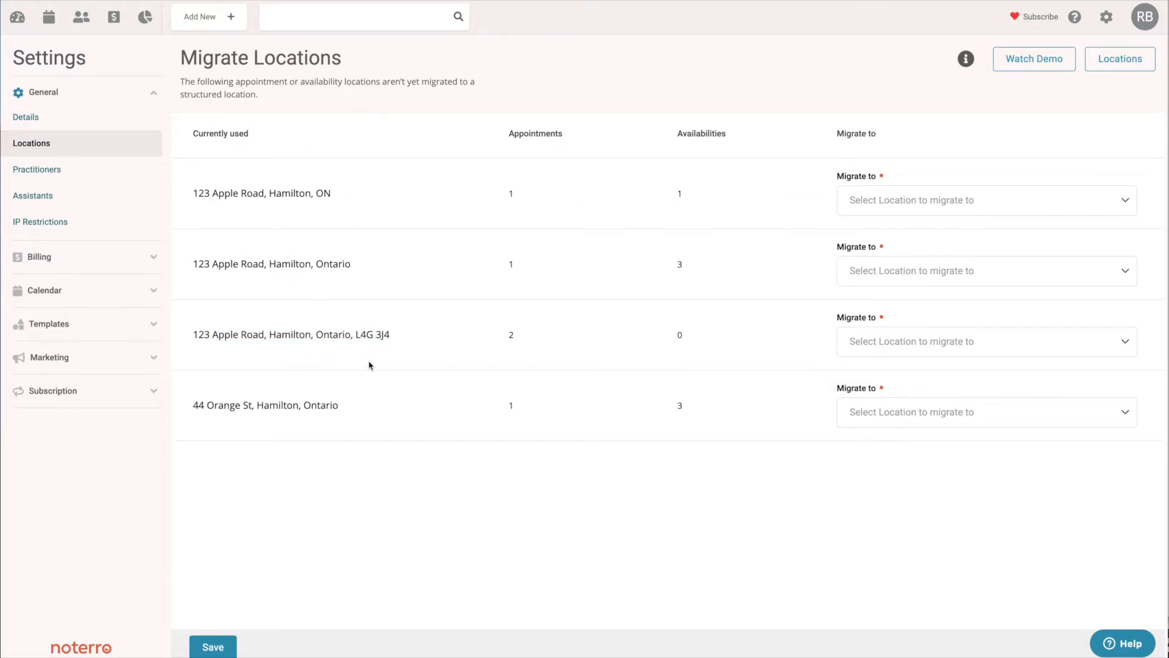
{"action": "mouse_move", "coordinate": [551, 154]}
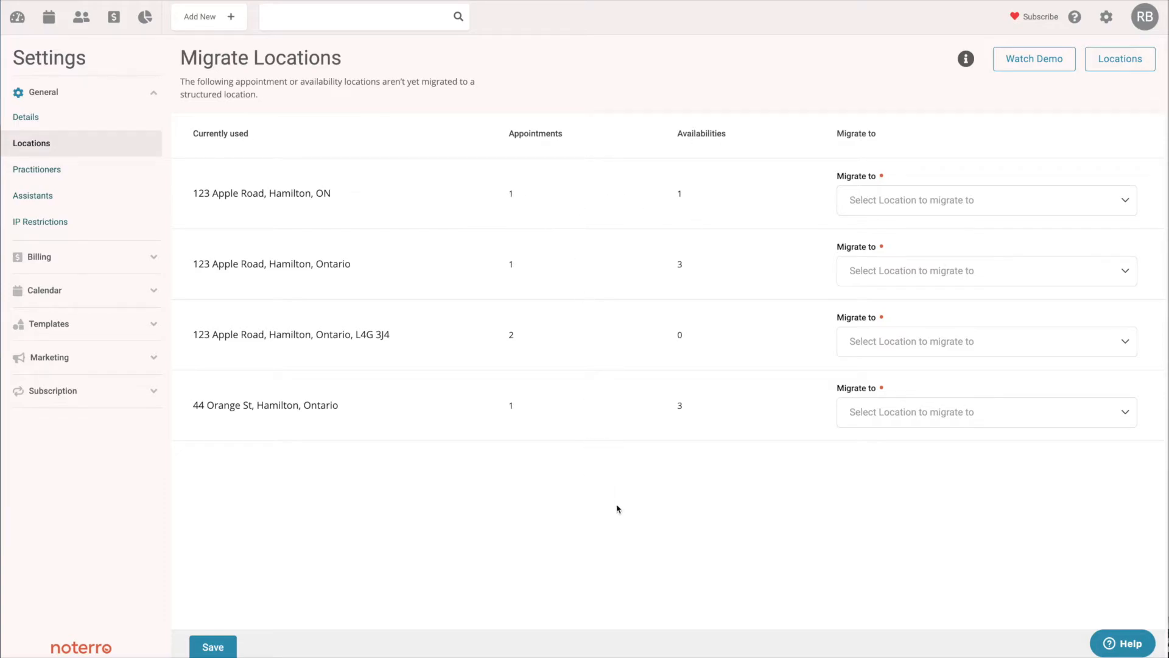
{"action": "mouse_move", "coordinate": [268, 395]}
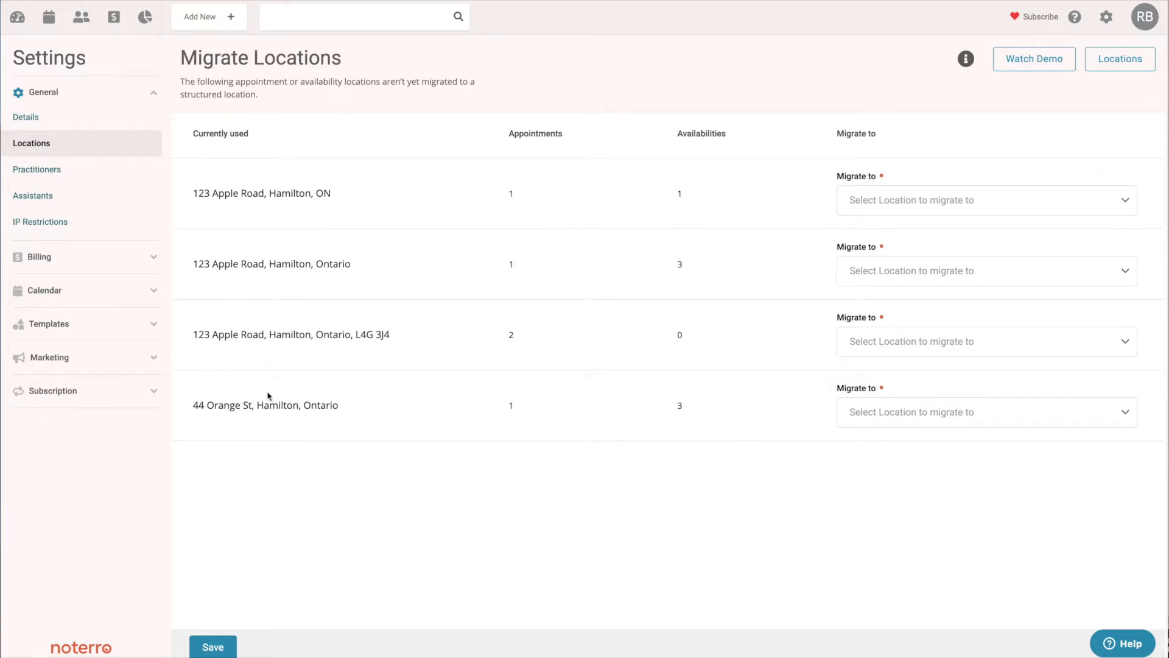
Set the Apple Road rows' Migrate to as Main Clinic, and 44 Orange St as Second Location
{"action": "left_click", "coordinate": [984, 200]}
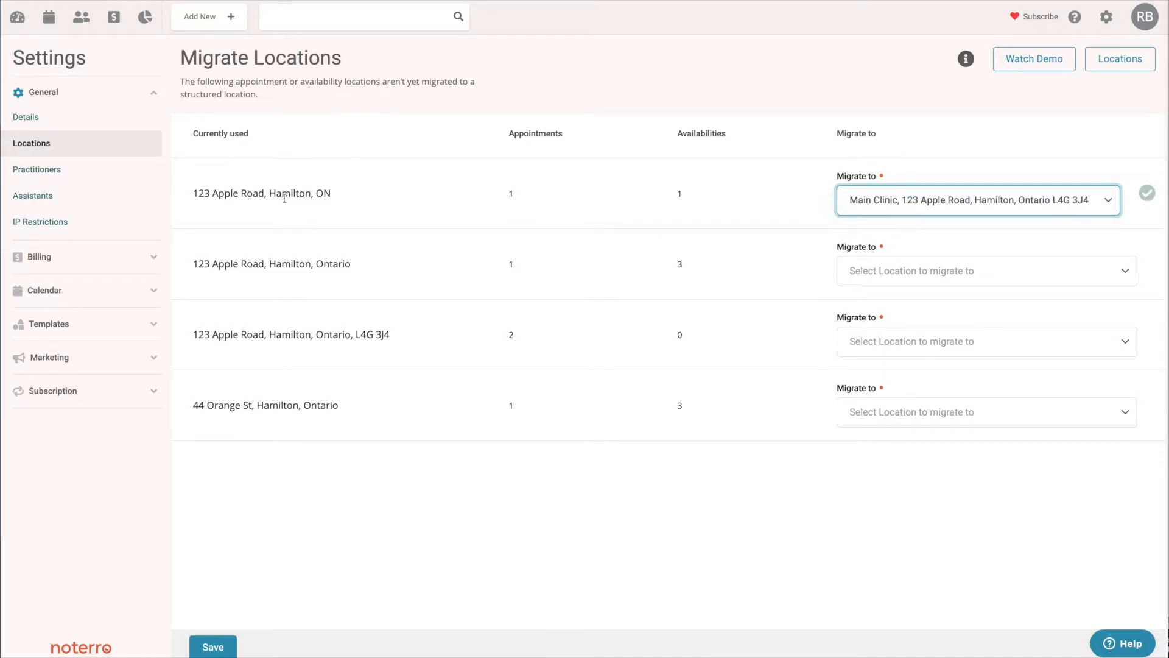
{"action": "left_click", "coordinate": [983, 271]}
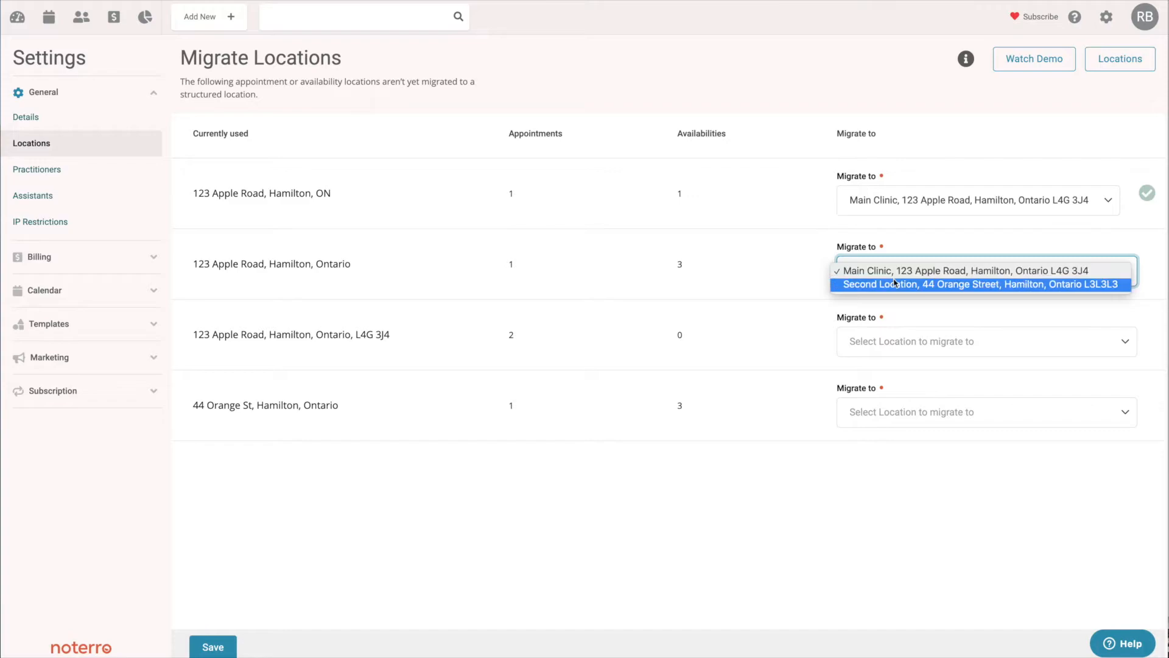
{"action": "left_click", "coordinate": [979, 284]}
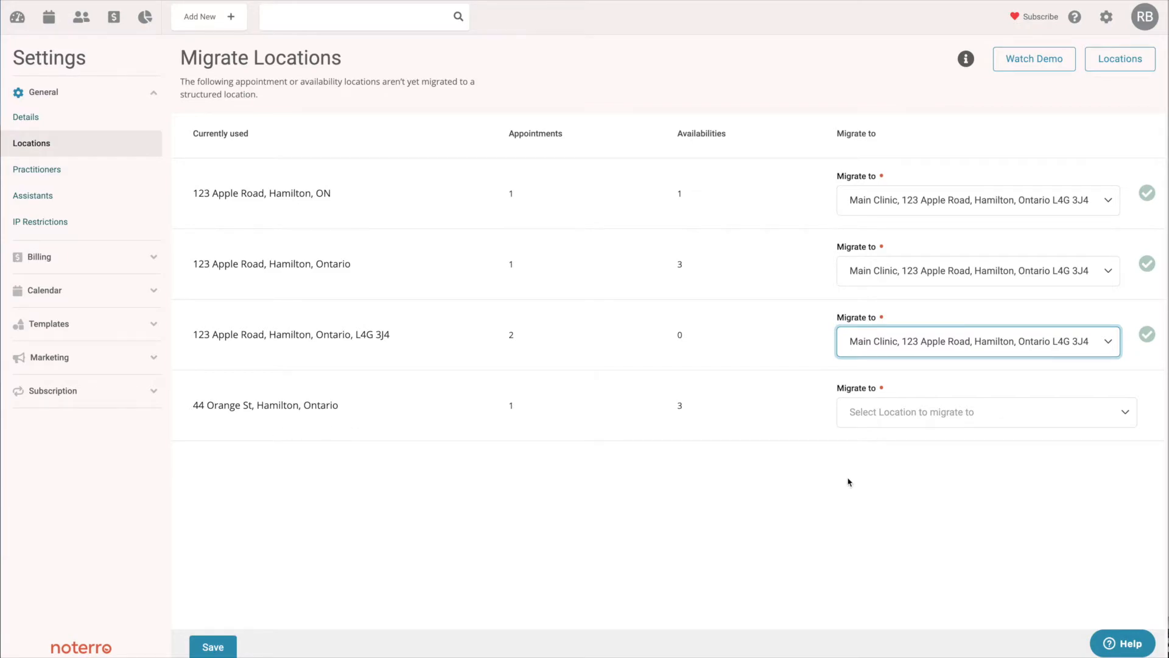
{"action": "left_click", "coordinate": [984, 412]}
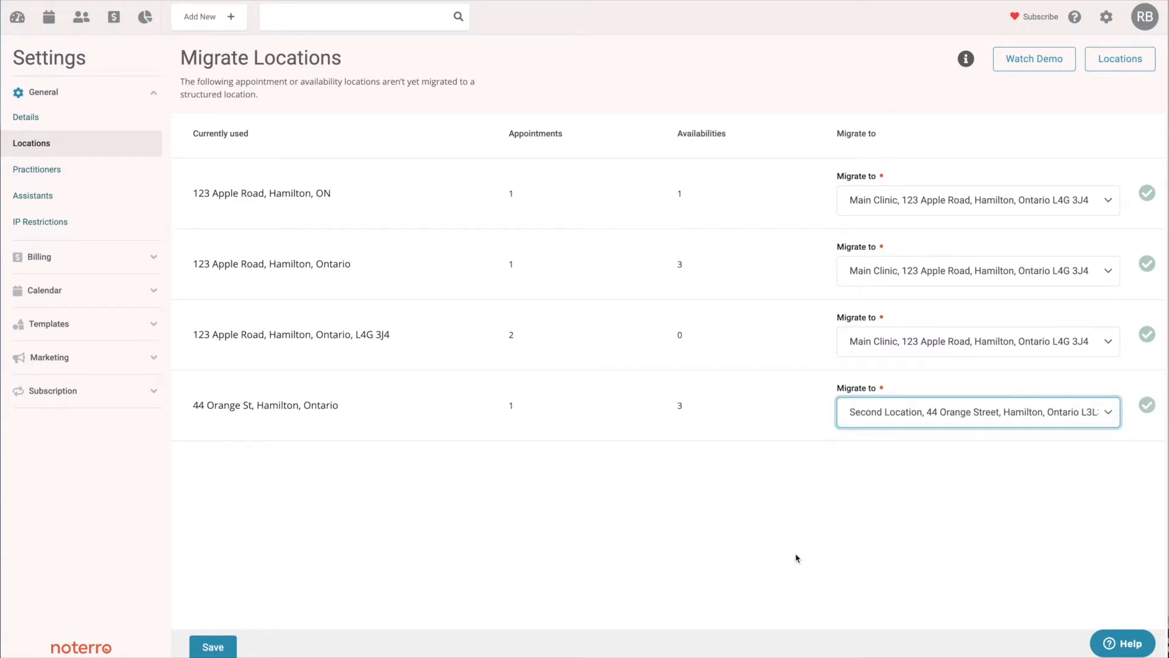
{"action": "mouse_move", "coordinate": [990, 202]}
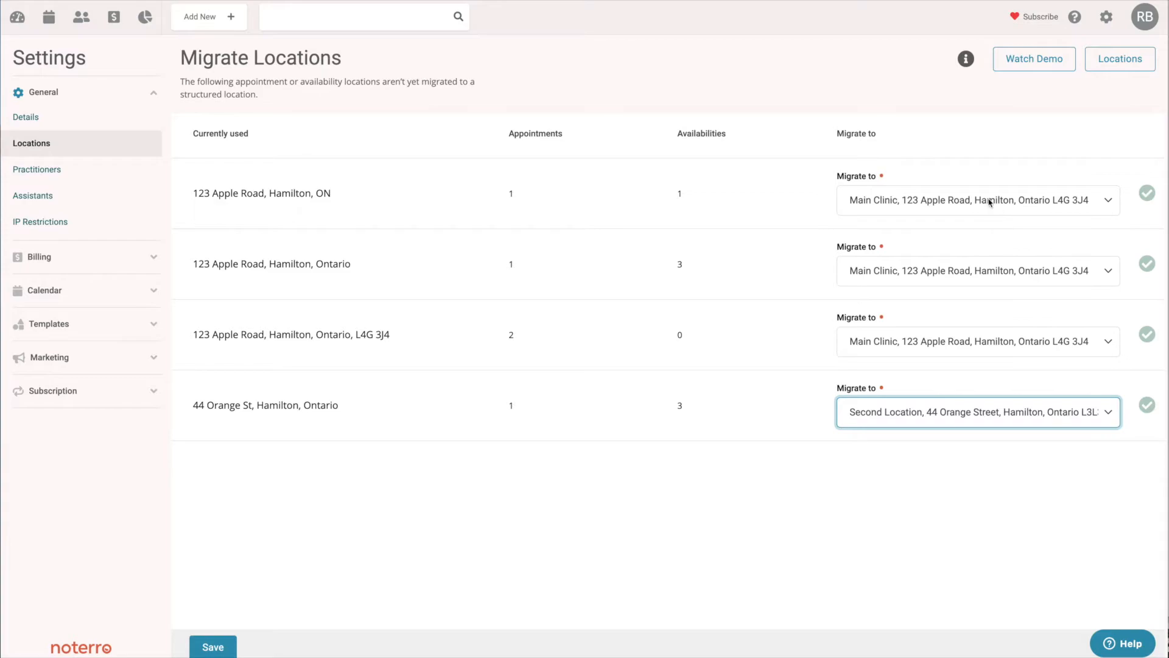
{"action": "mouse_move", "coordinate": [933, 218]}
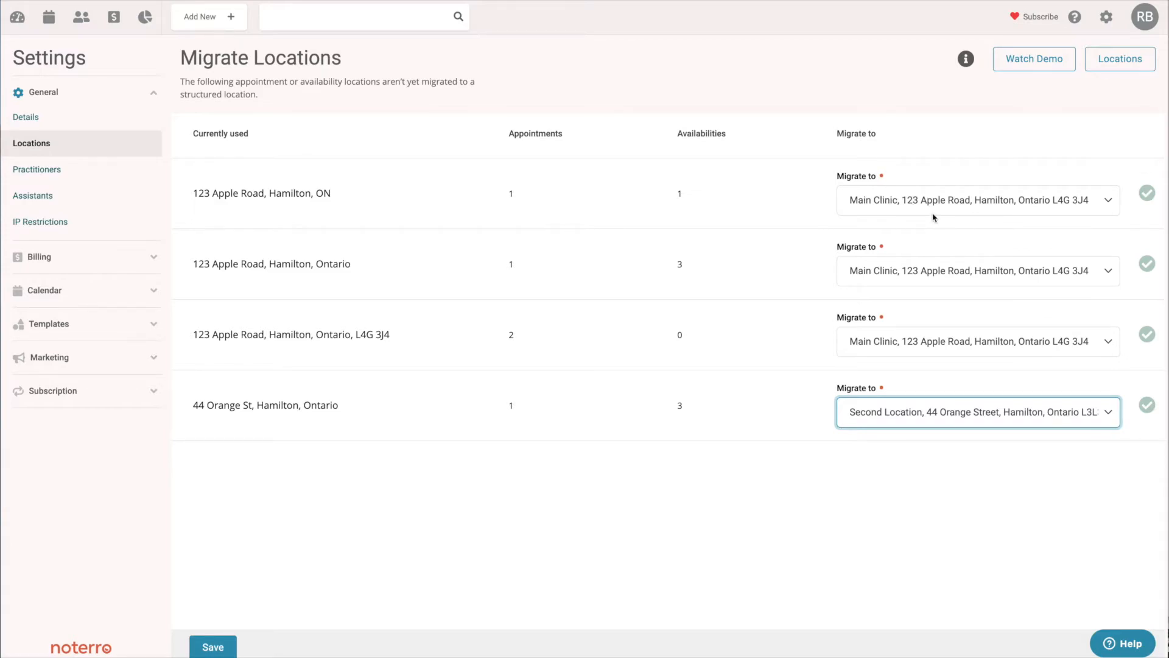
{"action": "mouse_move", "coordinate": [941, 273]}
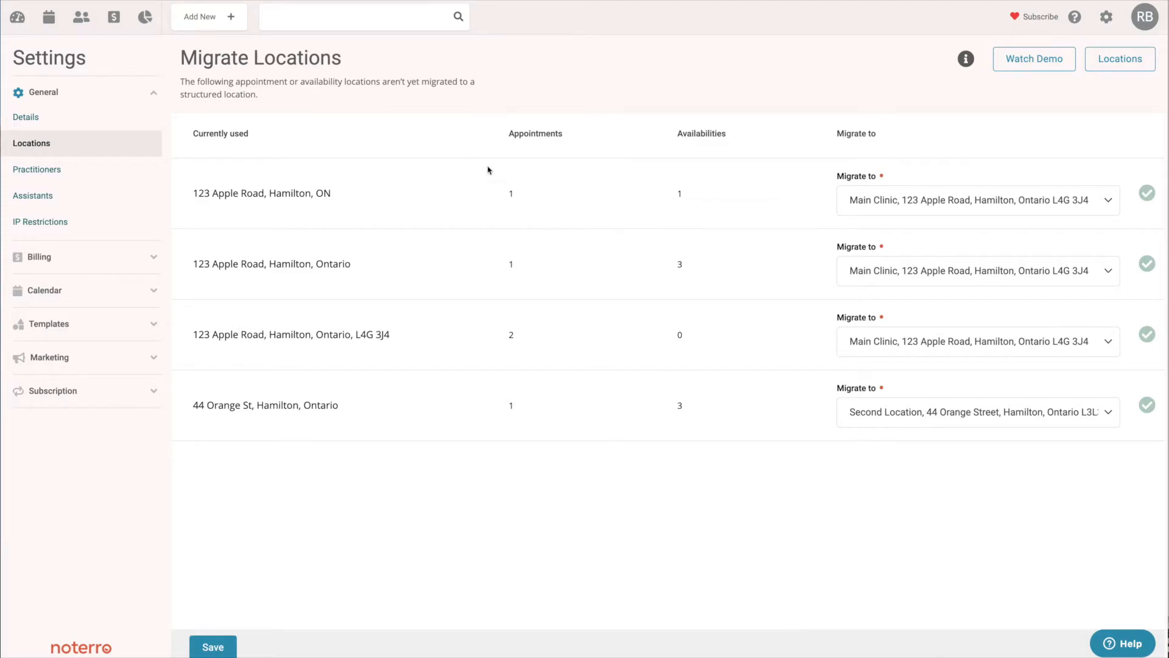
{"action": "mouse_move", "coordinate": [131, 614]}
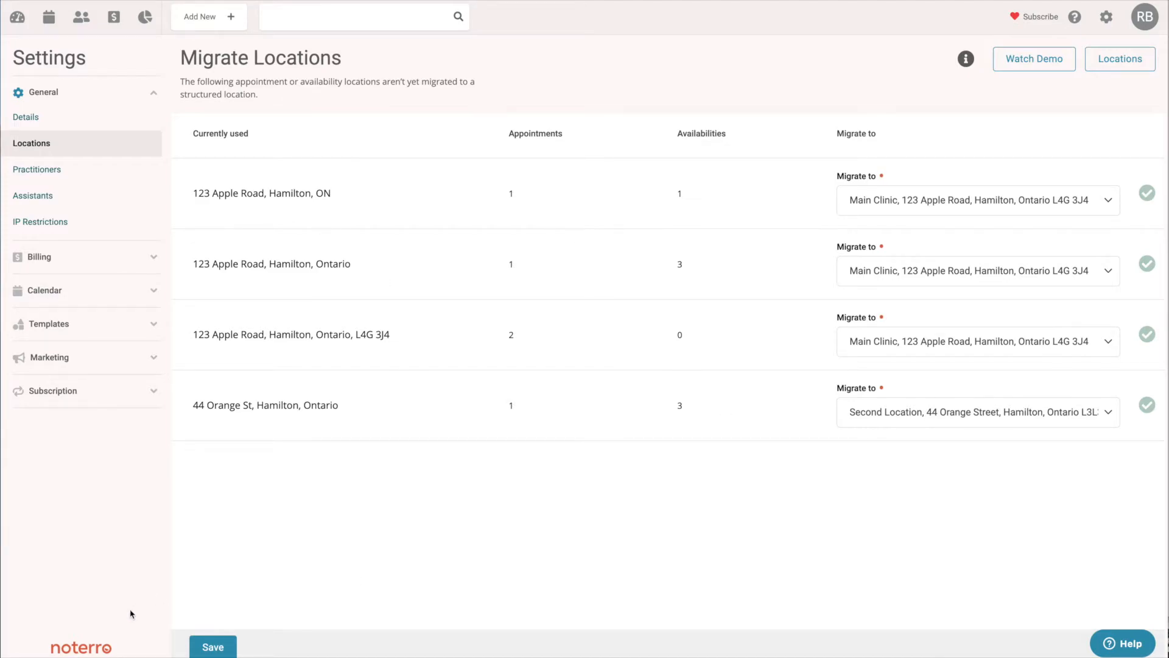
Save the location mappings and confirm the migration
{"action": "left_click", "coordinate": [213, 646]}
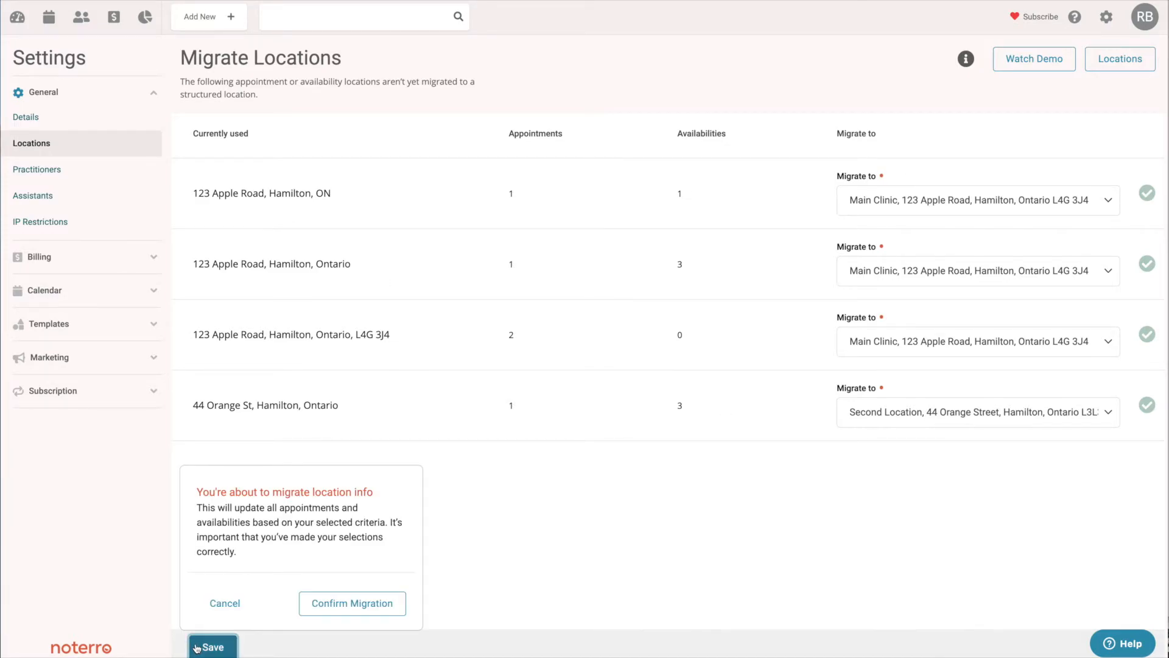
{"action": "left_click", "coordinate": [352, 603]}
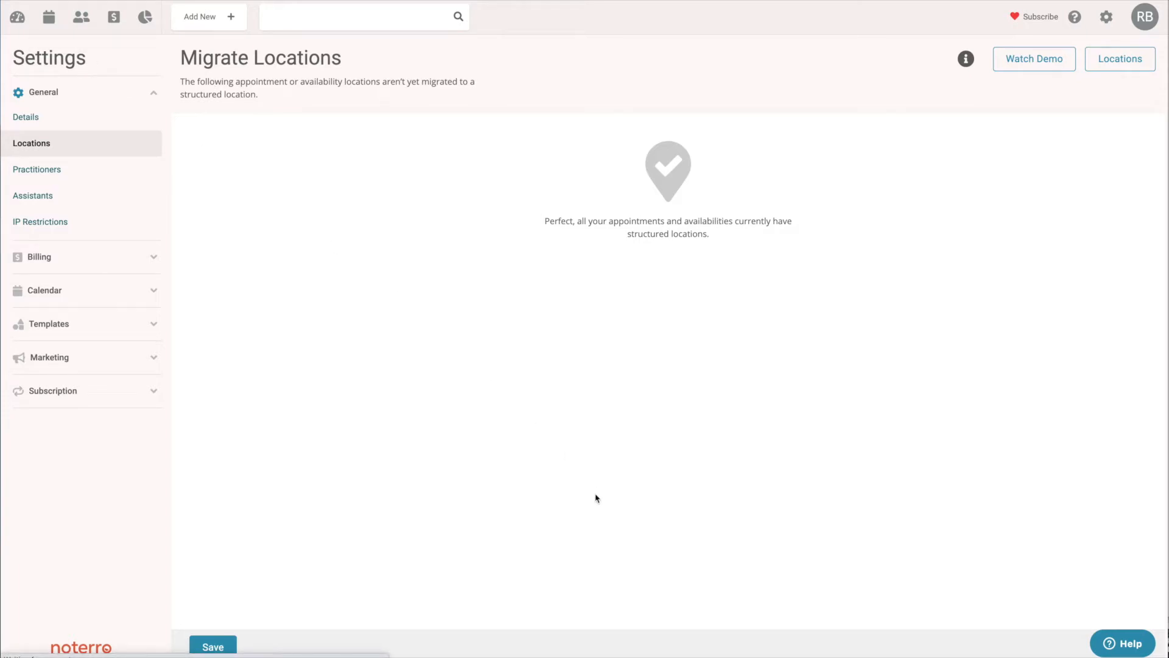
{"action": "mouse_move", "coordinate": [124, 99]}
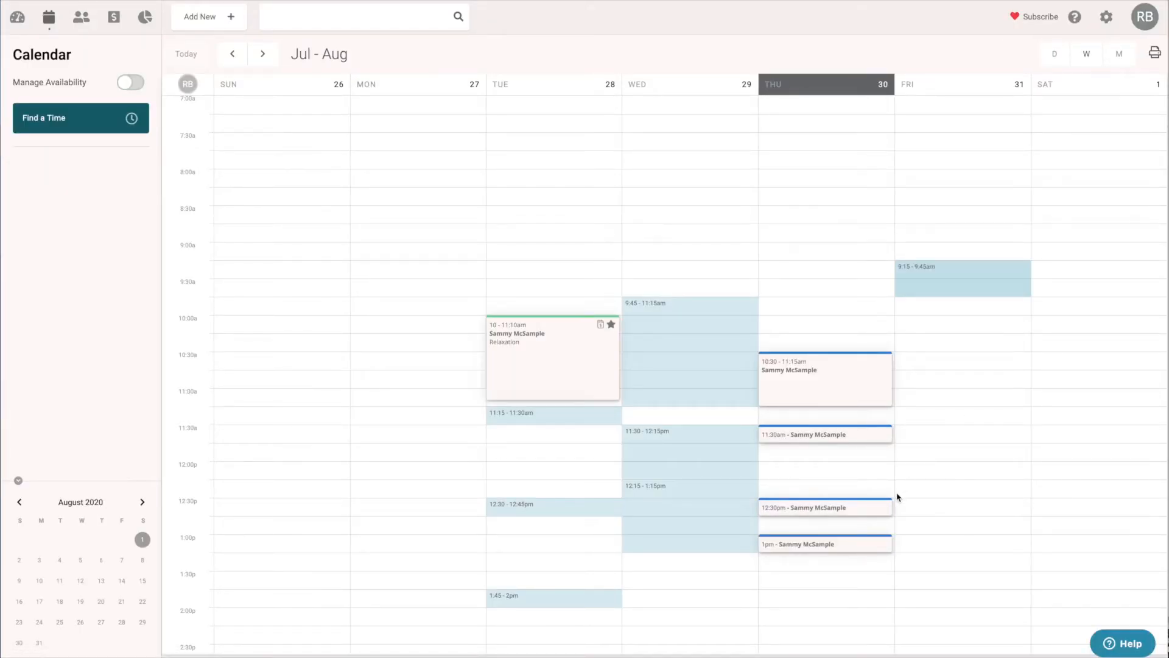
{"action": "left_click", "coordinate": [551, 358]}
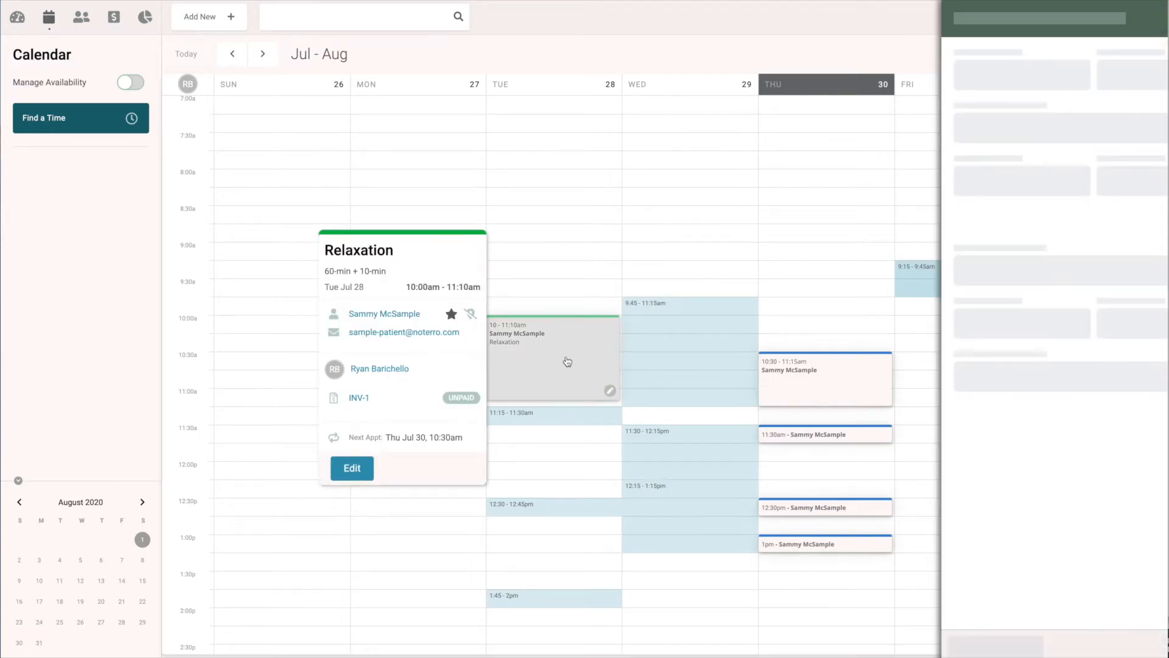
{"action": "left_click", "coordinate": [351, 468]}
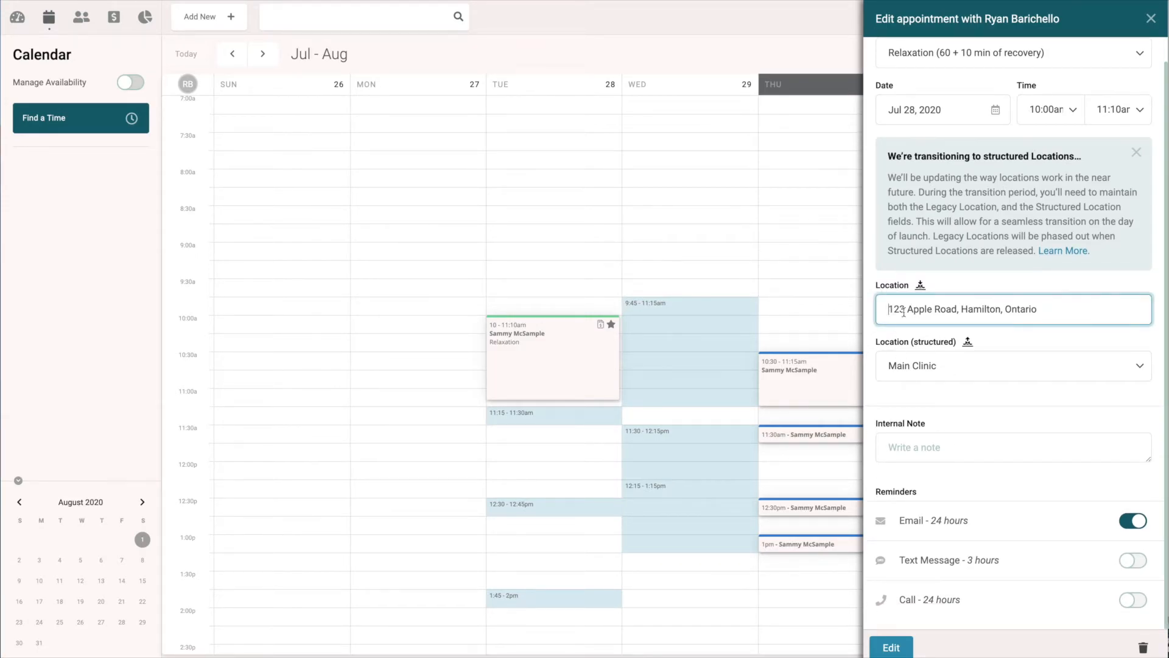
{"action": "triple_click", "coordinate": [962, 308]}
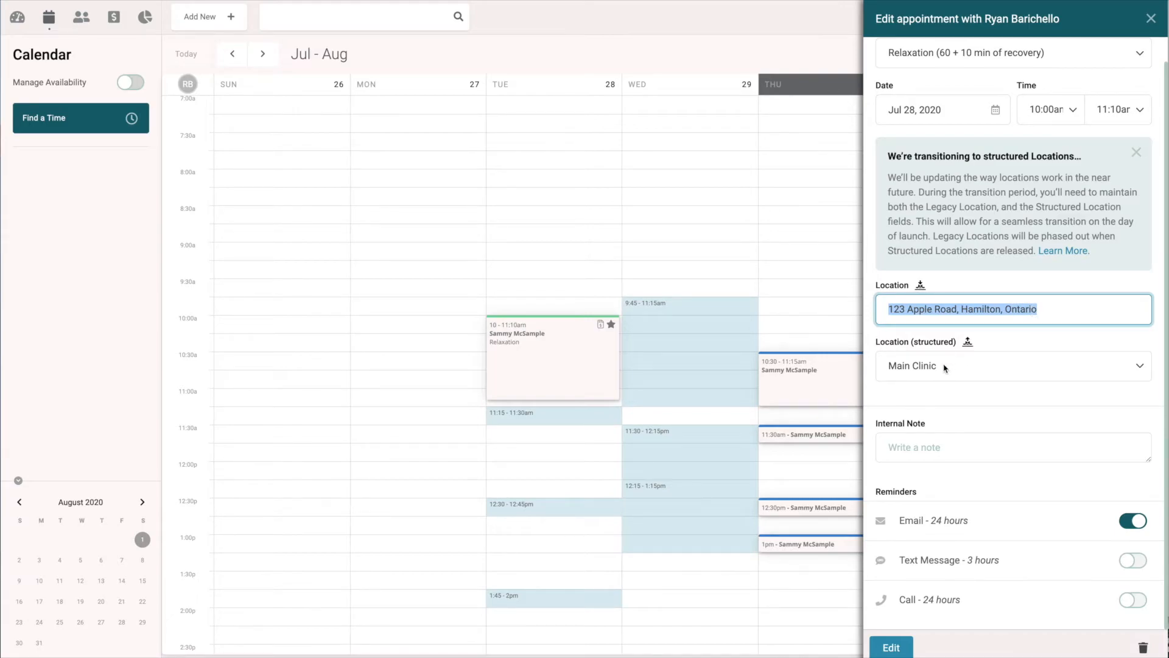
{"action": "left_click", "coordinate": [1010, 365]}
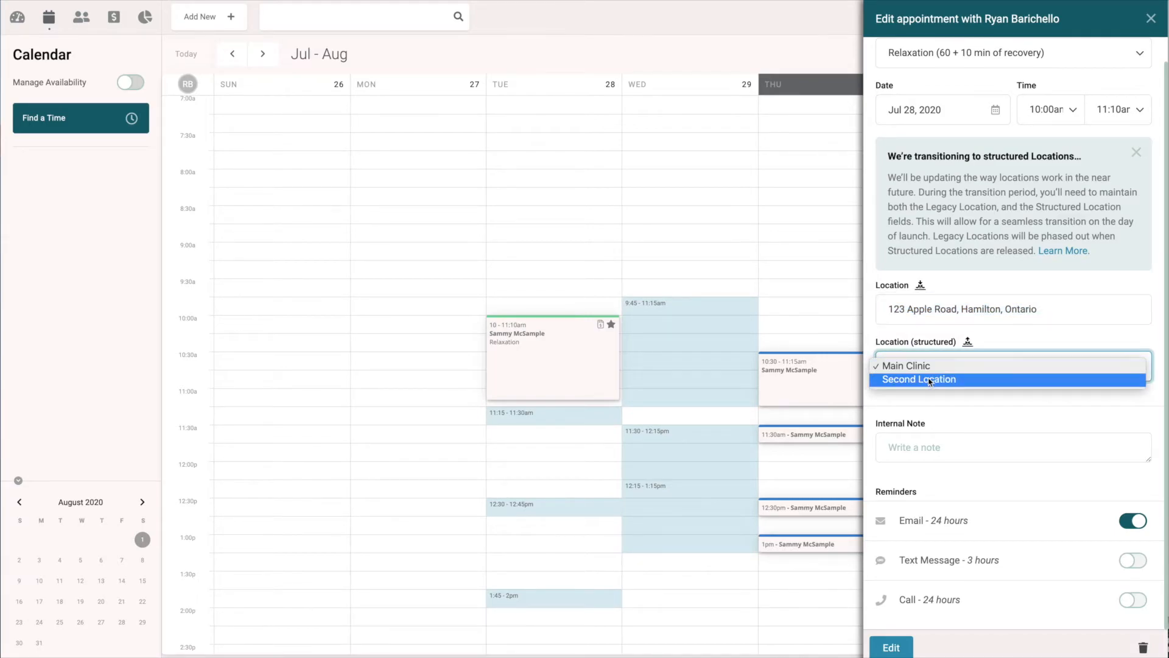
{"action": "left_click", "coordinate": [907, 365]}
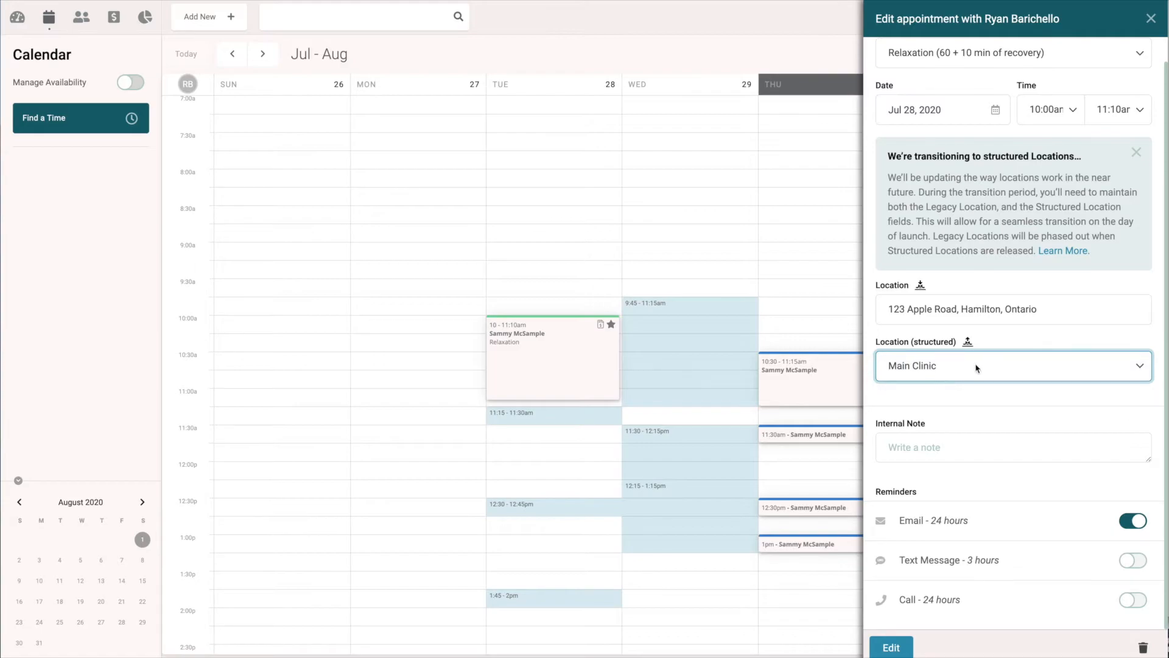
{"action": "mouse_move", "coordinate": [964, 403]}
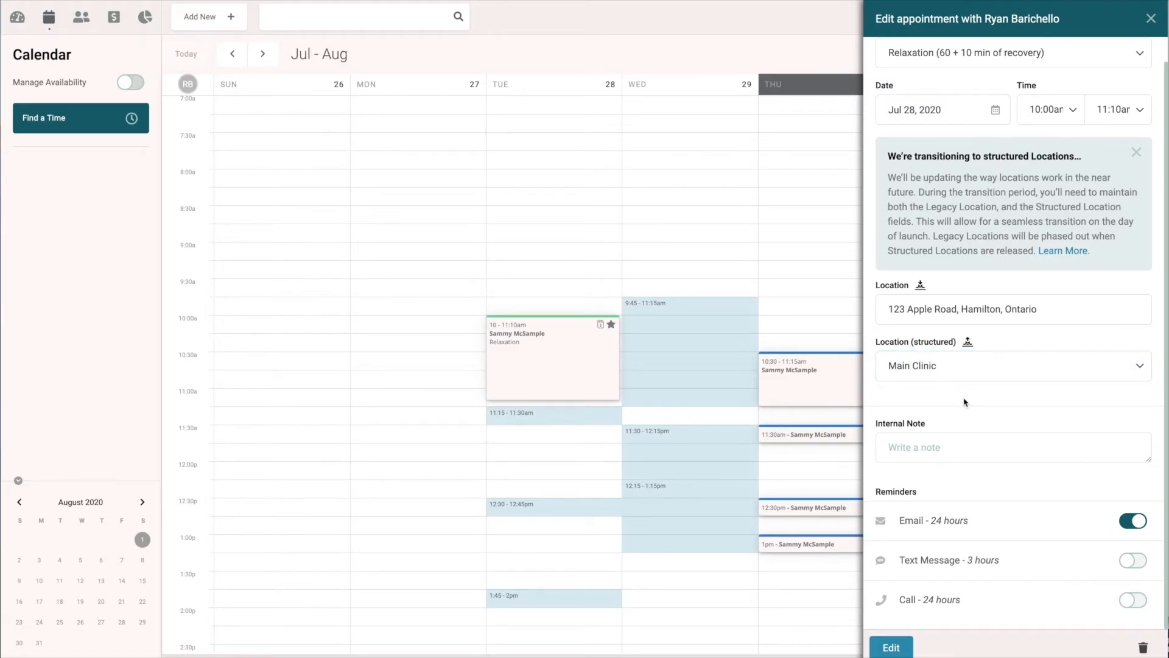
{"action": "left_click", "coordinate": [937, 319]}
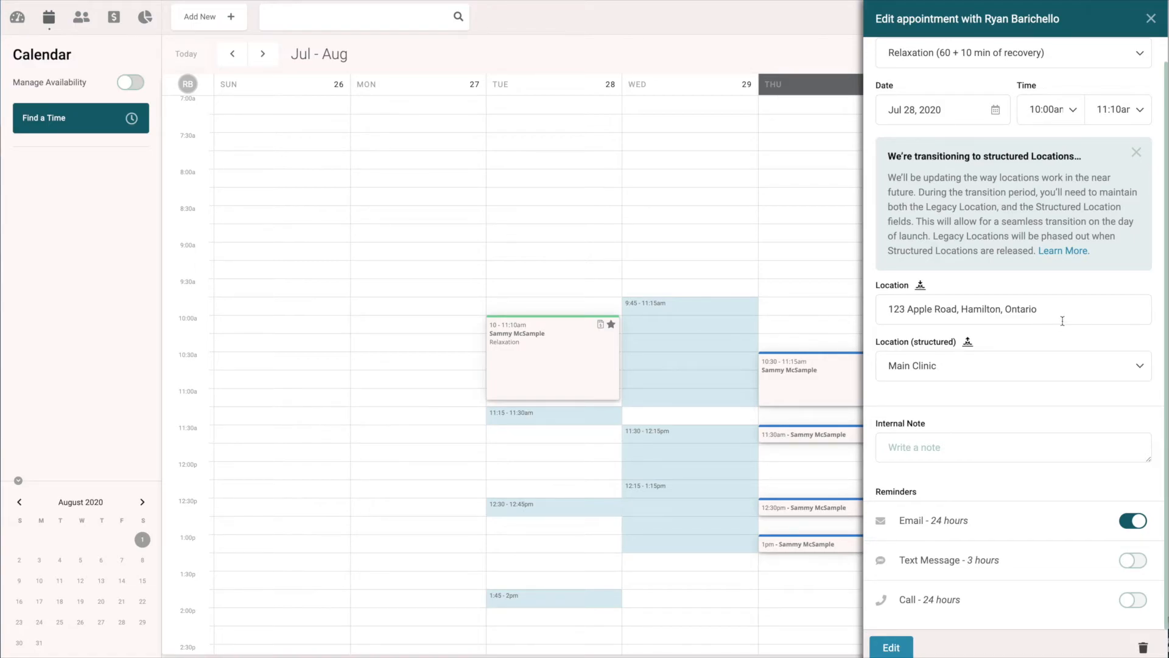
{"action": "mouse_move", "coordinate": [939, 365]}
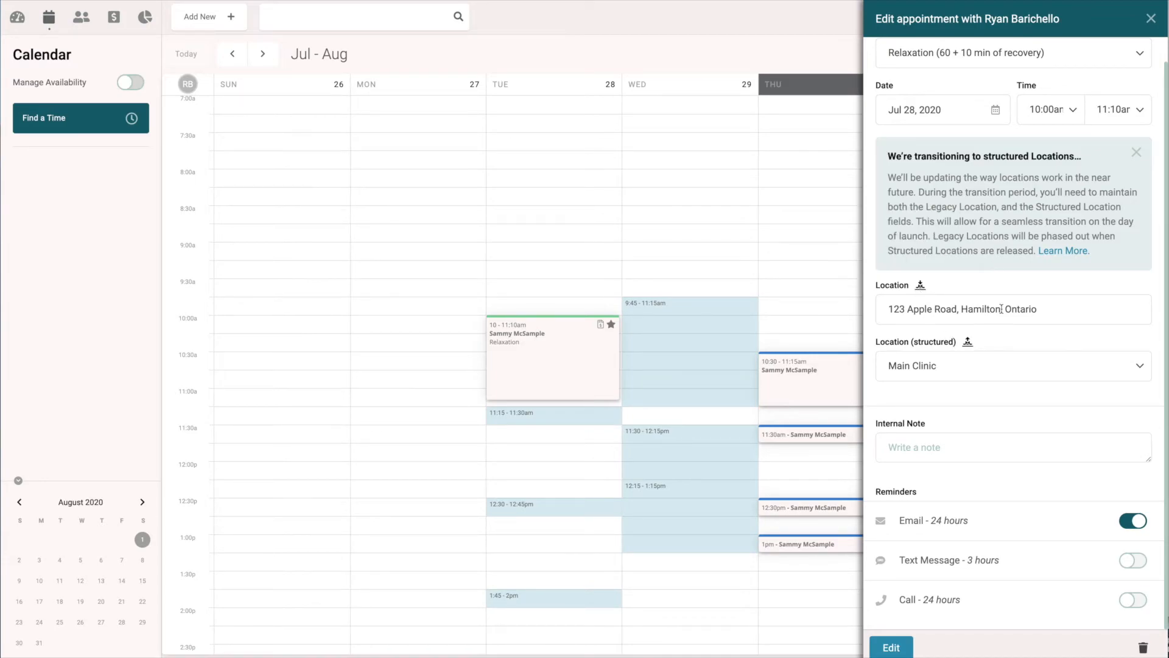
{"action": "triple_click", "coordinate": [961, 309]}
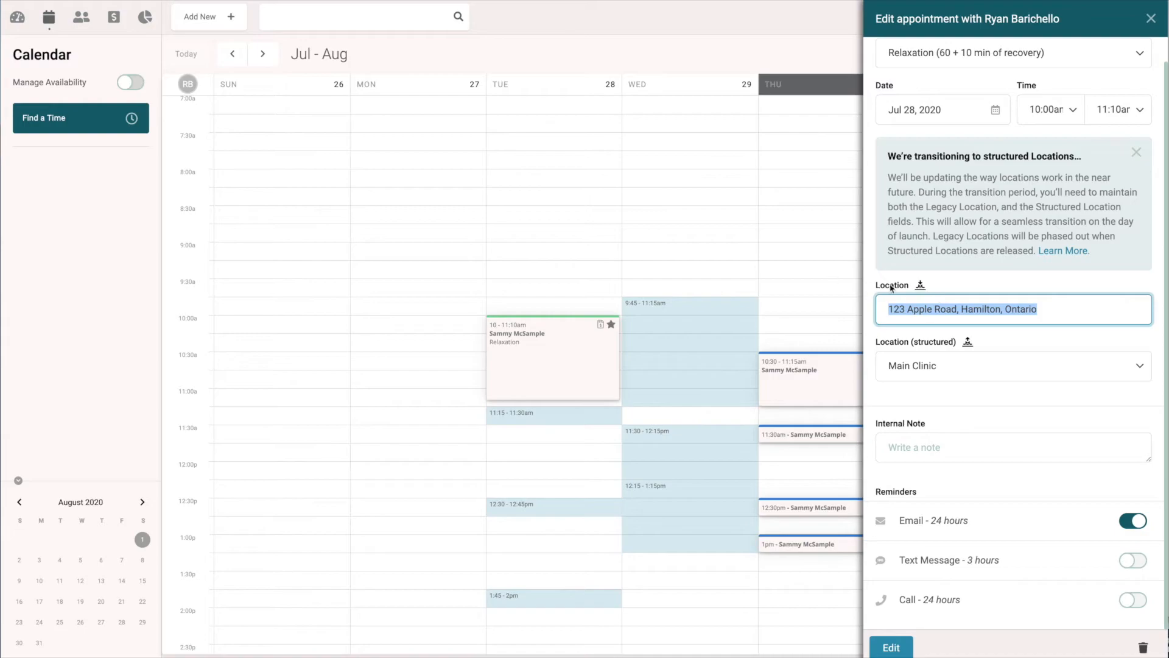
{"action": "left_click", "coordinate": [981, 308]}
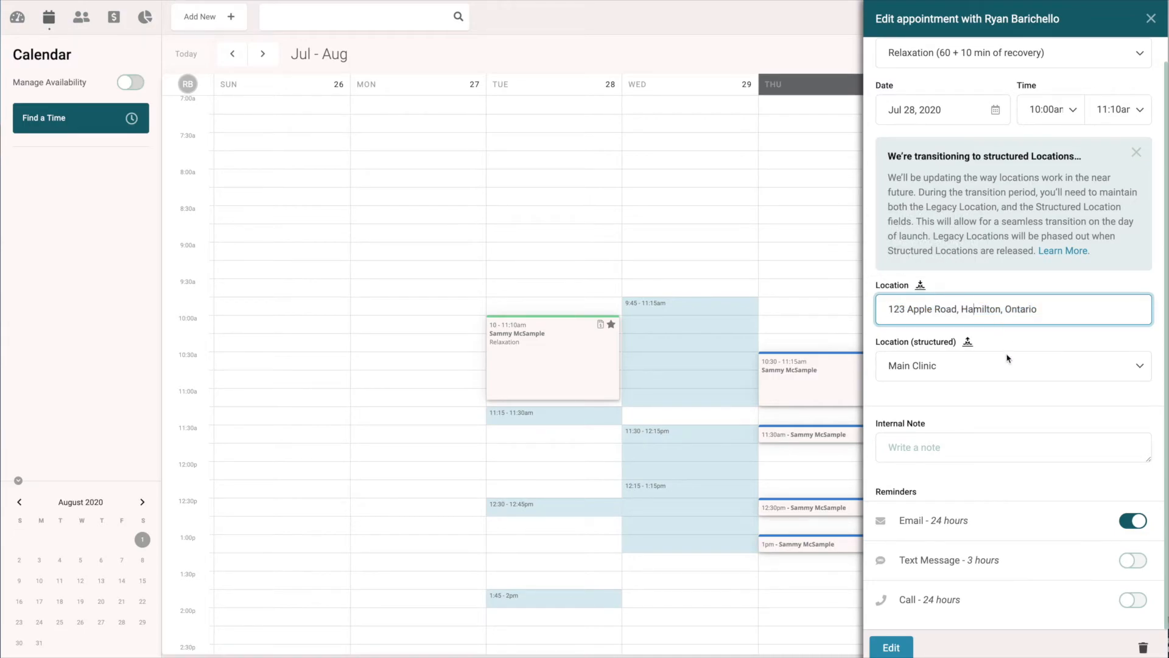
{"action": "mouse_move", "coordinate": [901, 355]}
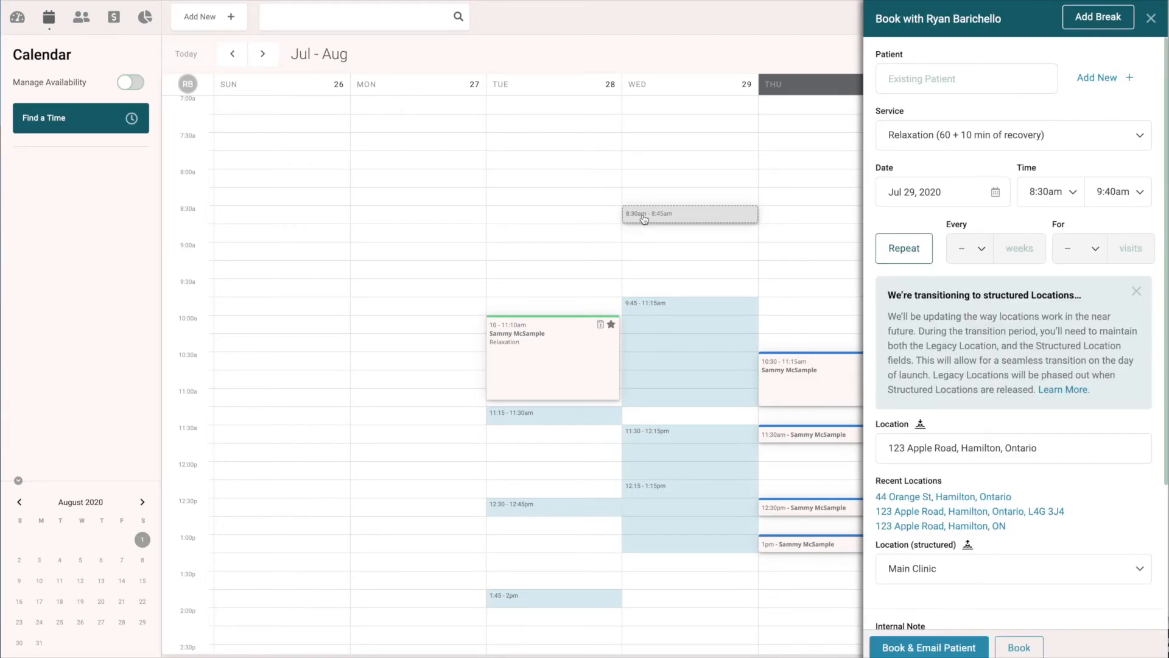
Start a Jul 30 9:30am booking, keeping Main Clinic as the structured location
{"action": "type", "text": "a"}
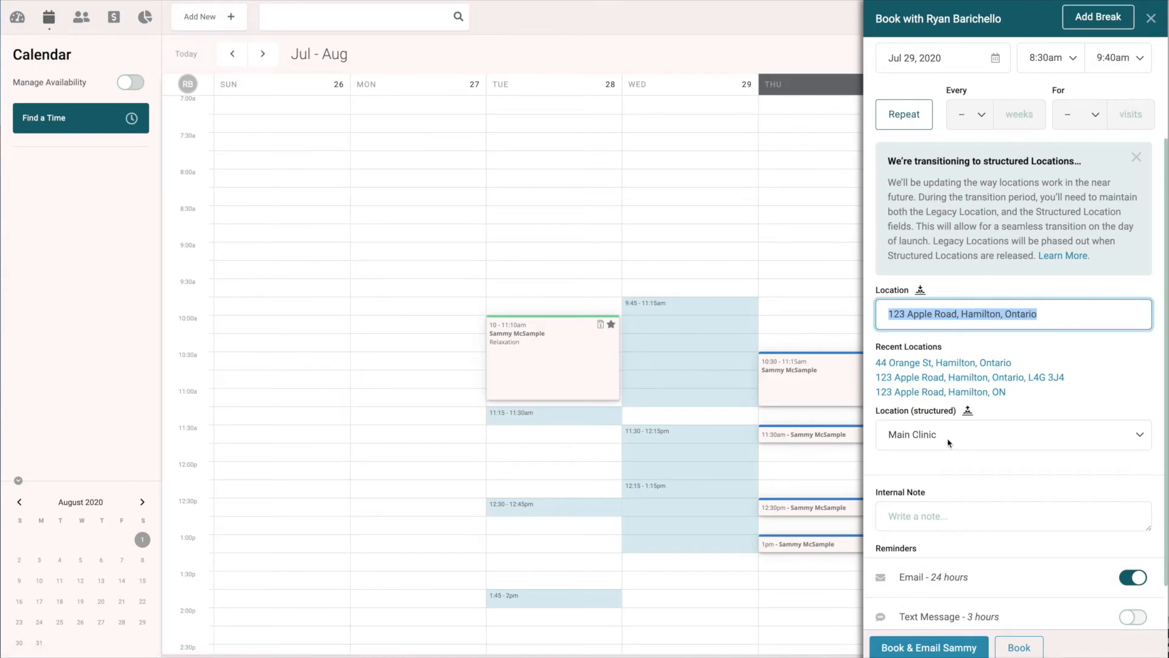
{"action": "left_click", "coordinate": [1011, 434]}
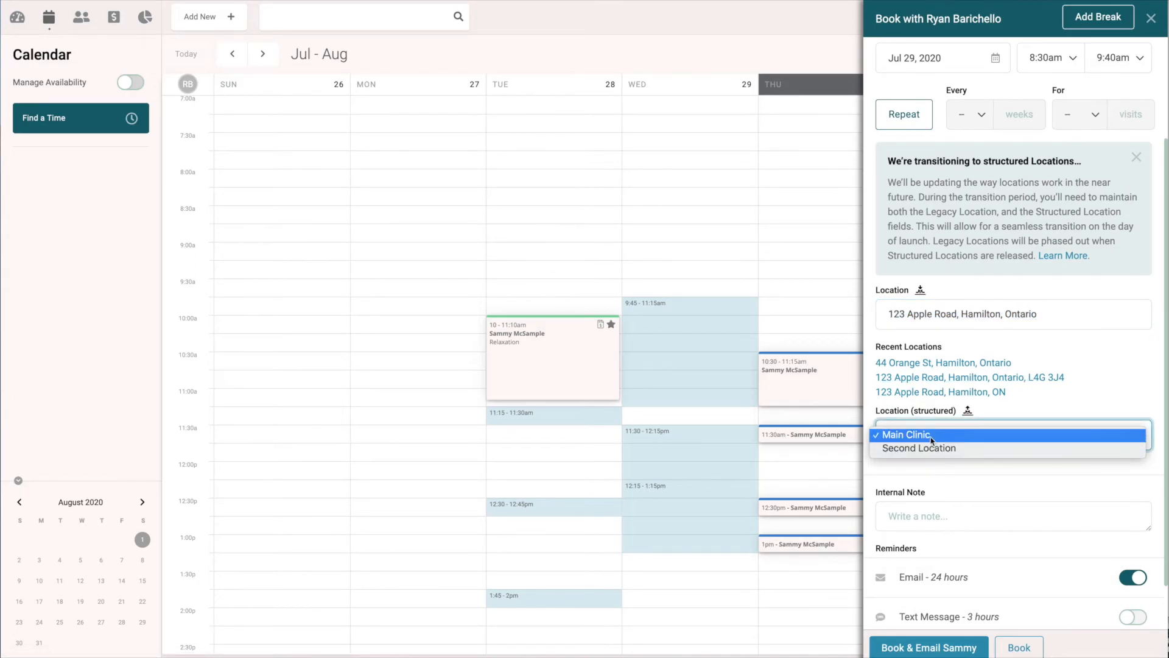
{"action": "left_click", "coordinate": [906, 435]}
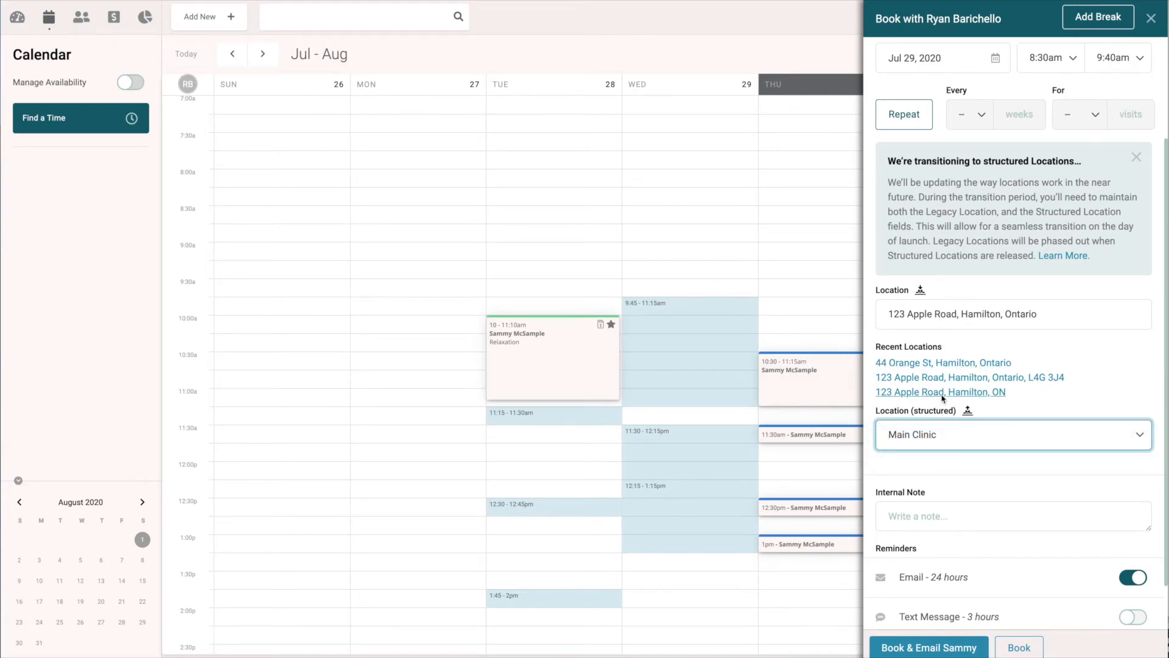
{"action": "mouse_move", "coordinate": [944, 391]}
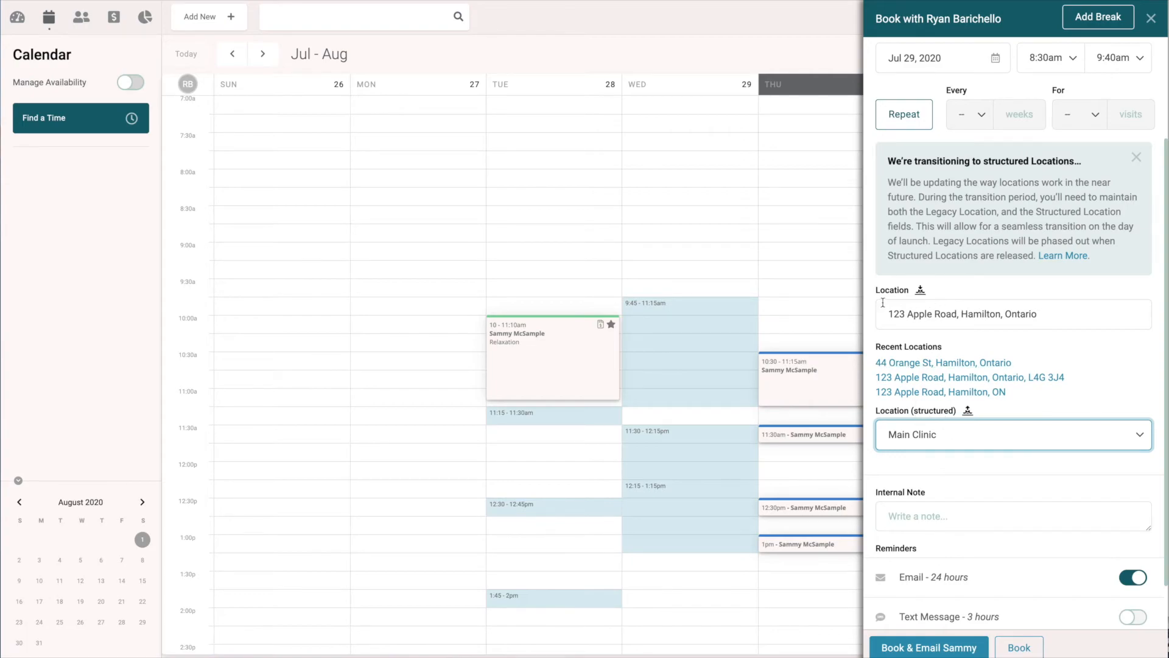
{"action": "double_click", "coordinate": [977, 313]}
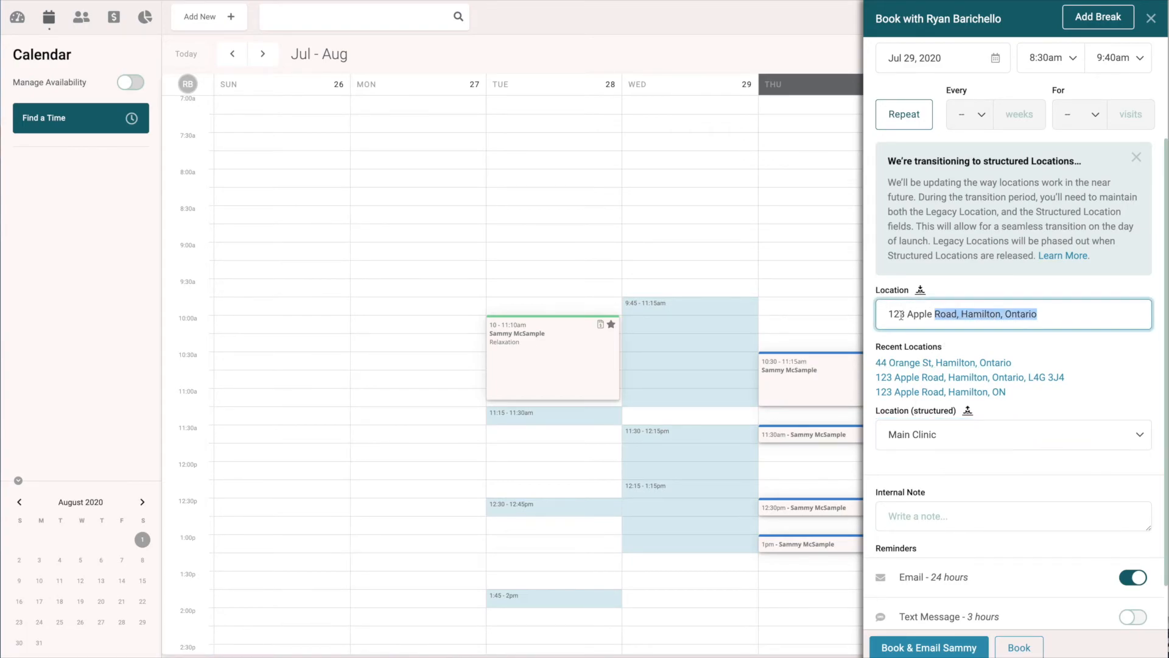
{"action": "left_click", "coordinate": [968, 377]}
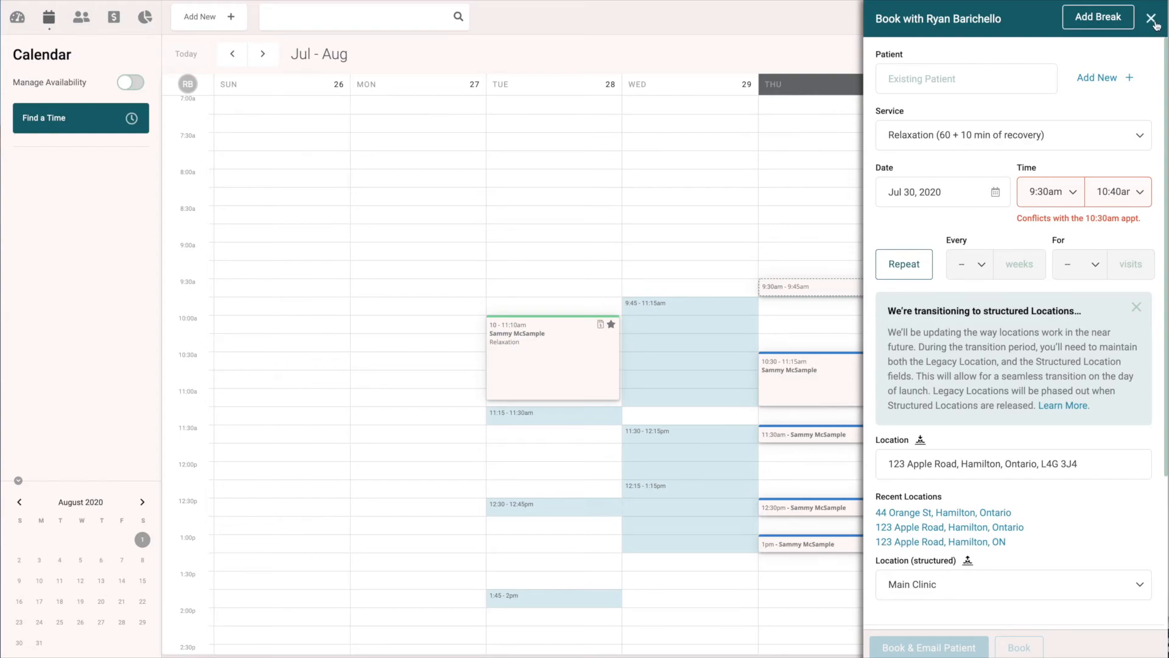
{"action": "mouse_move", "coordinate": [935, 588]}
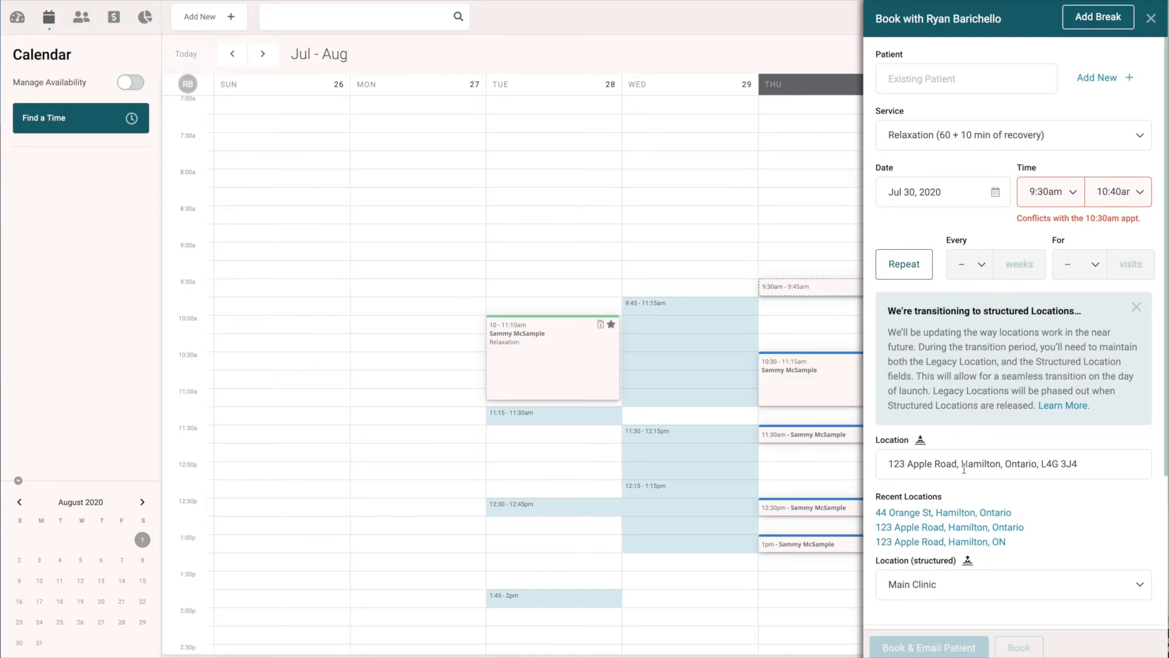
{"action": "mouse_move", "coordinate": [693, 207]}
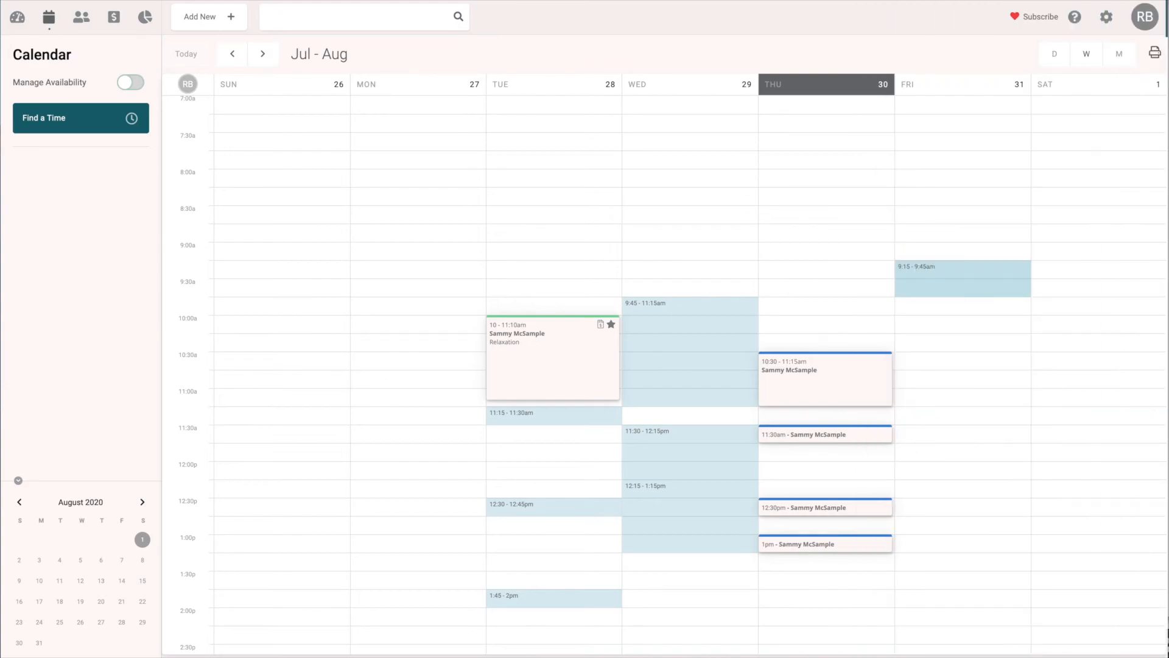
{"action": "mouse_move", "coordinate": [835, 197]}
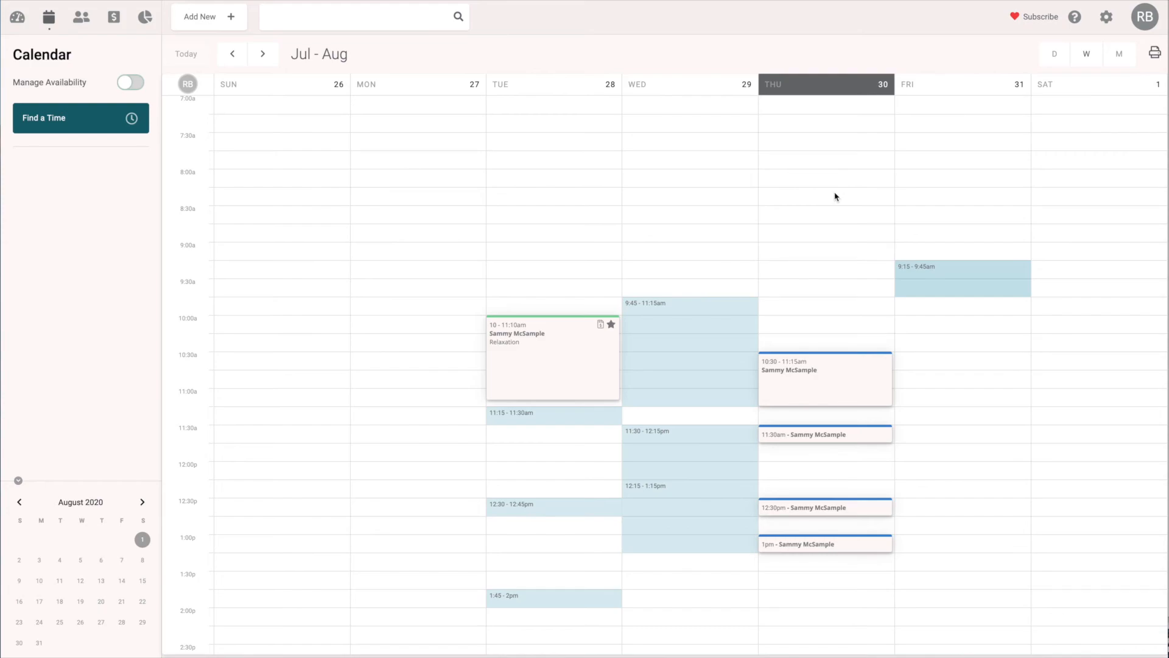
Close the booking form and view the Tuesday 10am Relaxation appointment summary
{"action": "left_click", "coordinate": [552, 356]}
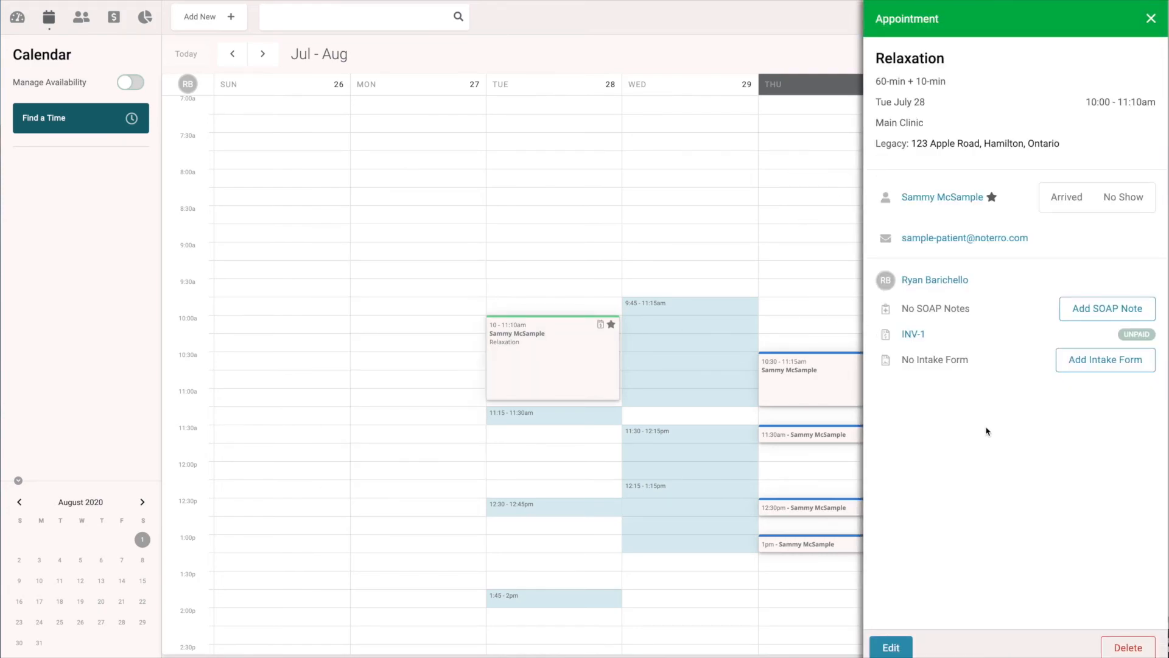
{"action": "mouse_move", "coordinate": [1012, 364]}
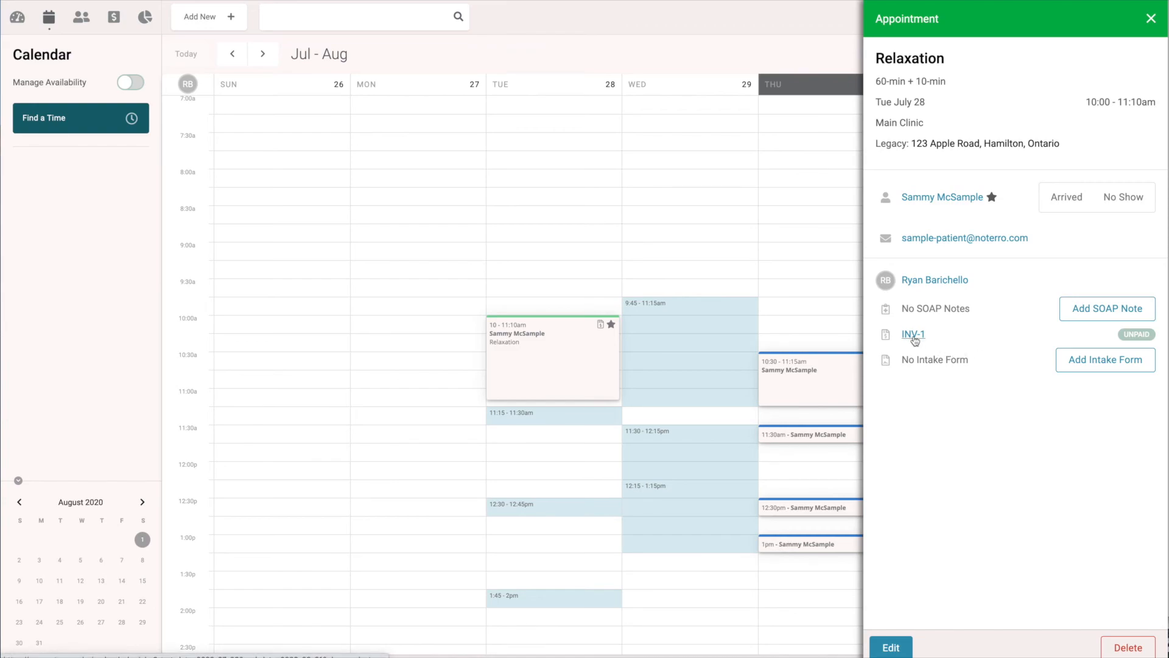
Open invoice INV-1 for editing and reselect Main Clinic as its location
{"action": "left_click", "coordinate": [913, 334]}
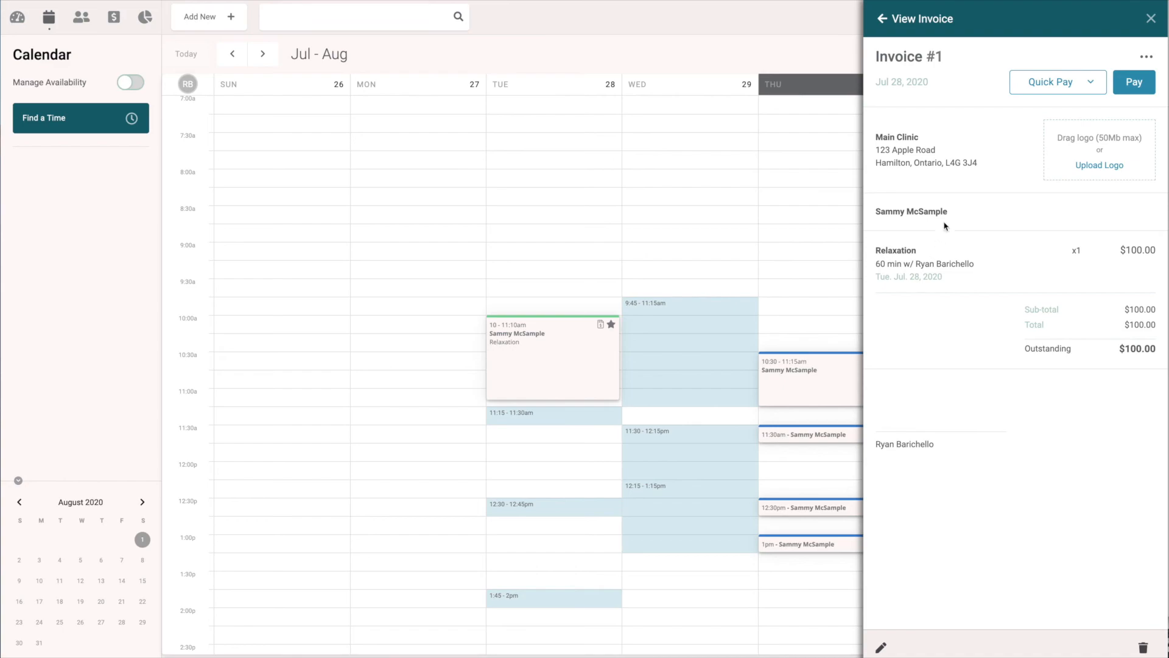
{"action": "left_click", "coordinate": [881, 647]}
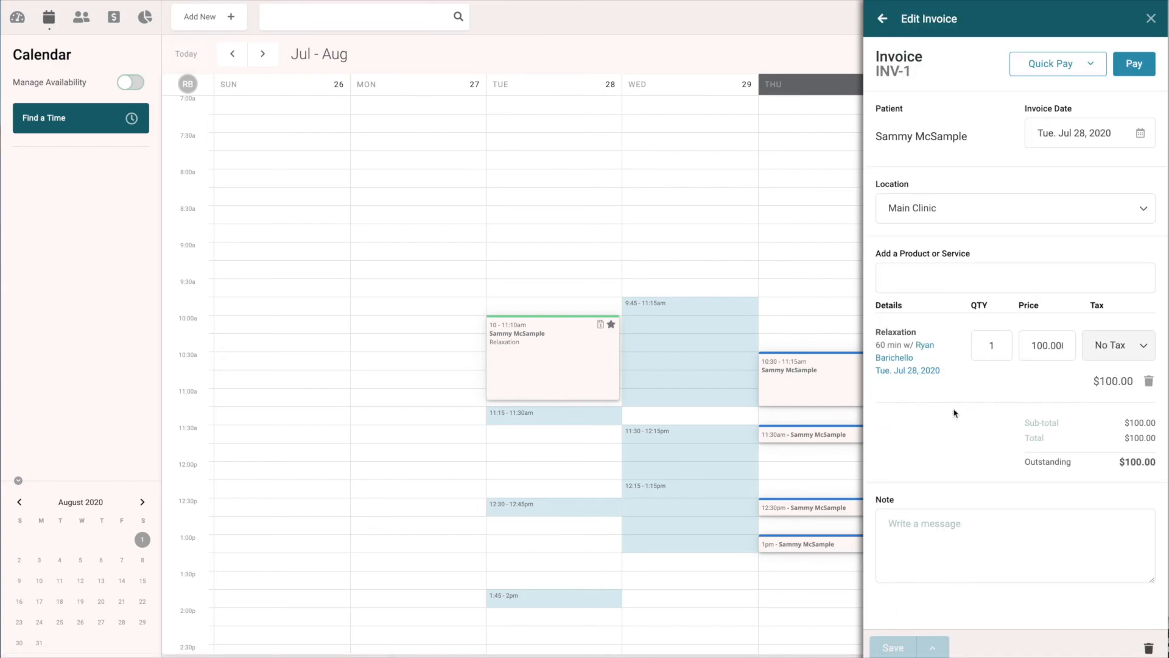
{"action": "left_click", "coordinate": [1012, 208]}
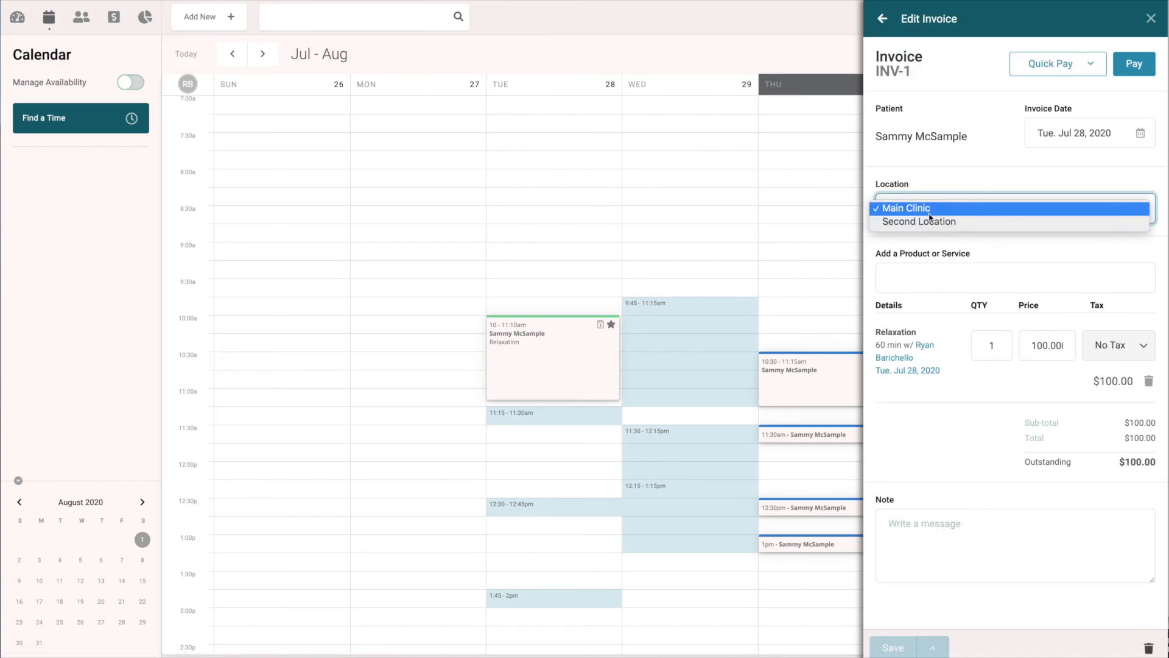
{"action": "left_click", "coordinate": [907, 207]}
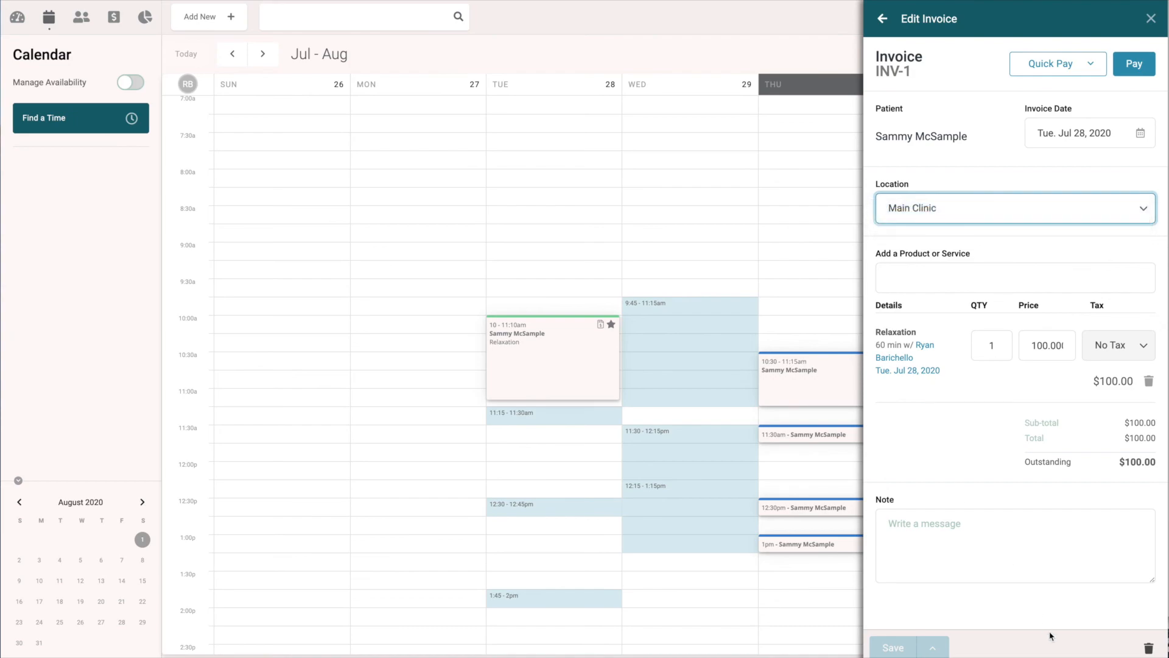
{"action": "mouse_move", "coordinate": [1034, 597]}
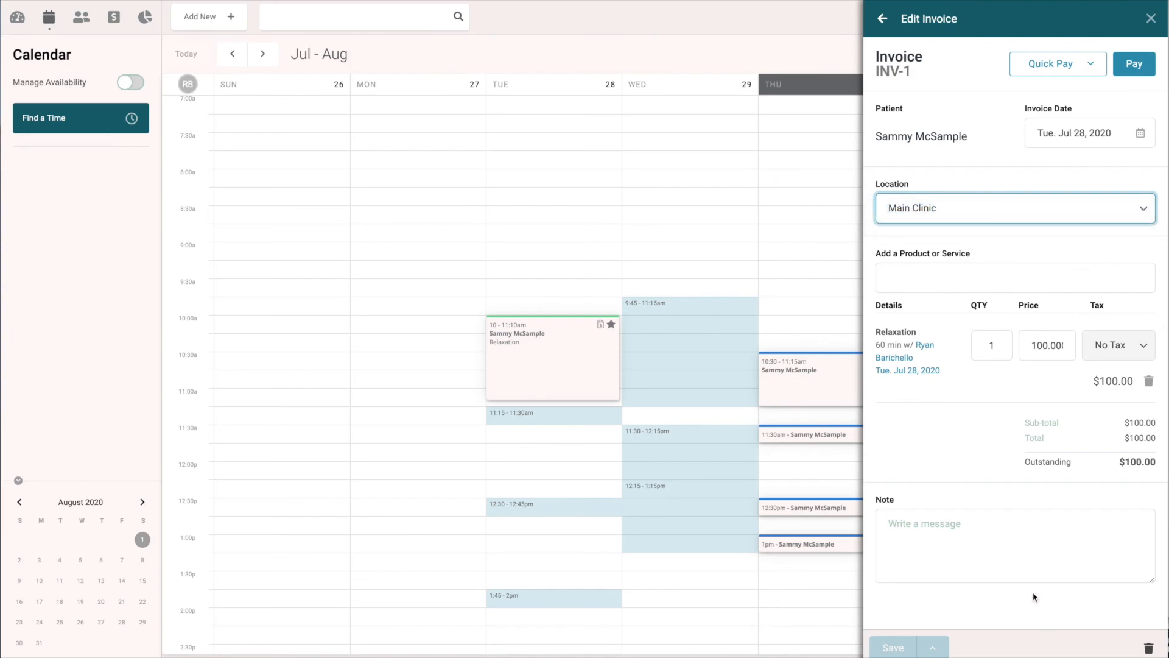